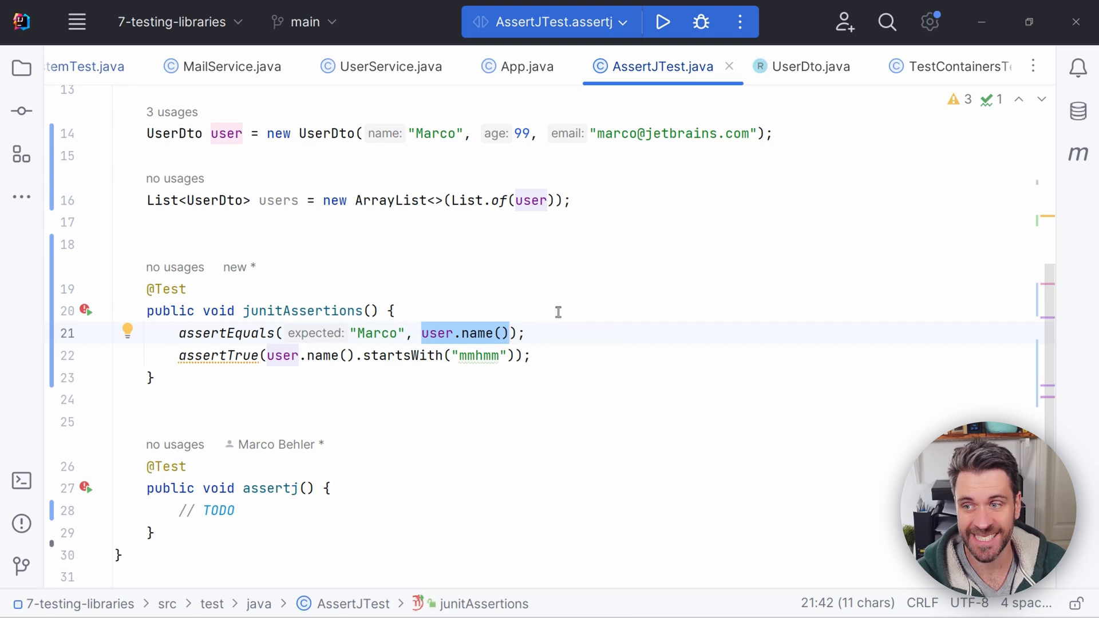
- Review the assertEquals call, then run junitAssertions and watch the startsWith-mmhmm check fail
{"action": "left_click", "coordinate": [251, 333]}
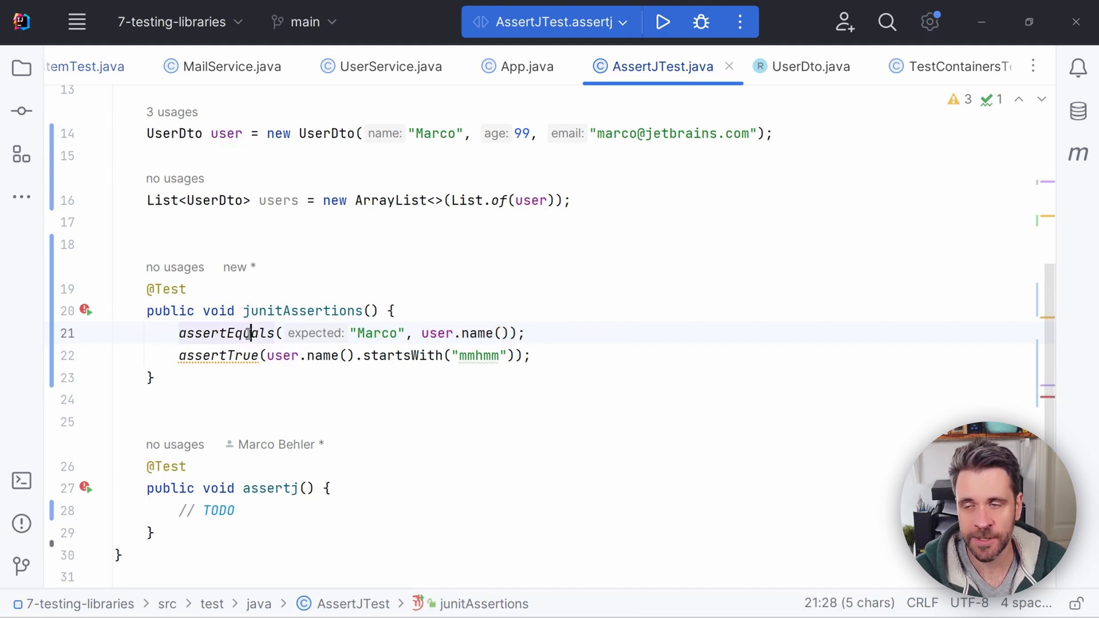
{"action": "double_click", "coordinate": [226, 333]}
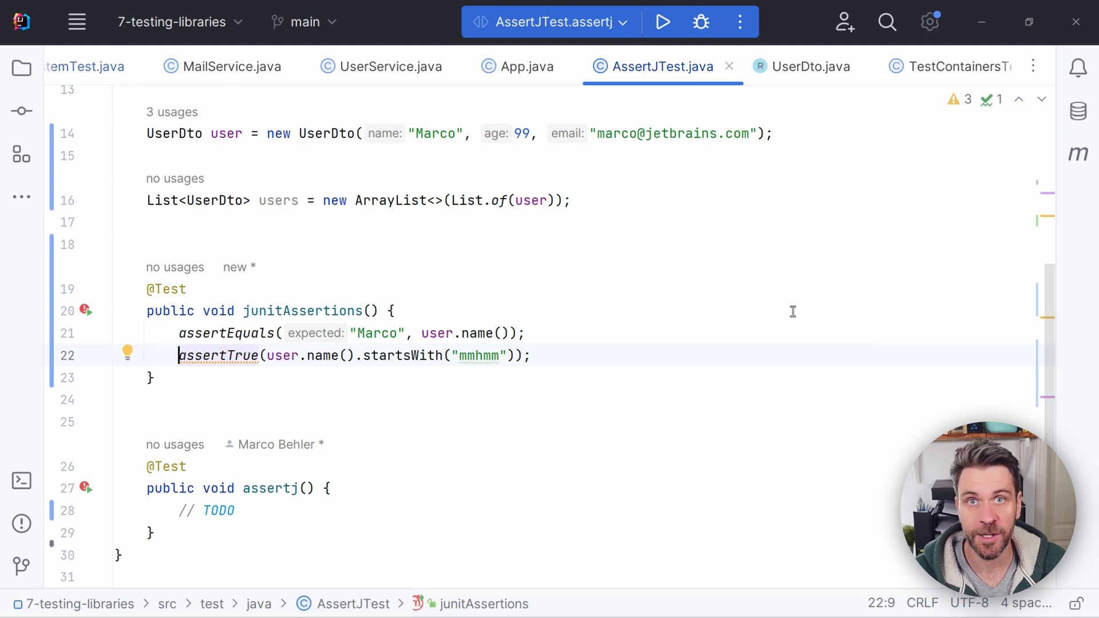
{"action": "mouse_move", "coordinate": [427, 345]}
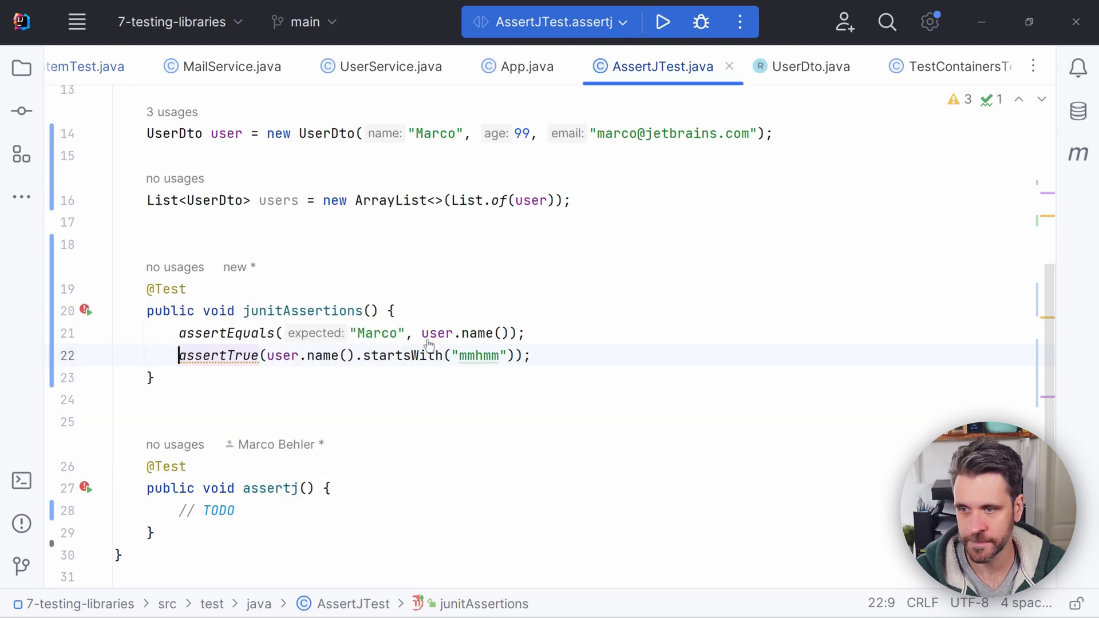
{"action": "left_click", "coordinate": [661, 21]}
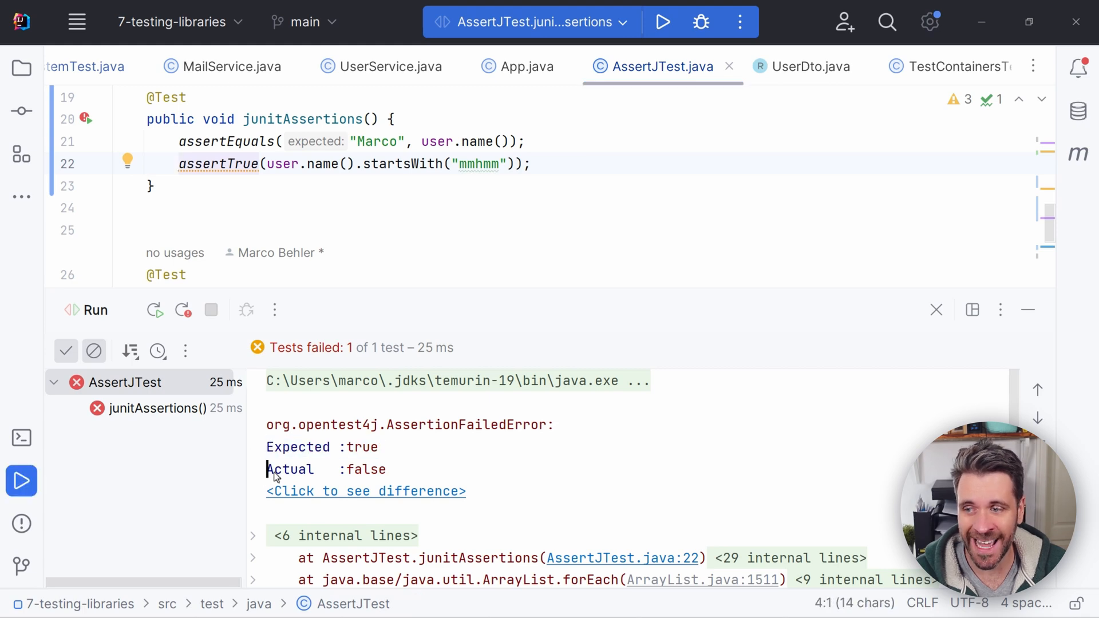
- Move into the empty assertj test body and start an assertThat() call
{"action": "left_click", "coordinate": [936, 310]}
{"action": "type", "text": "assertThat();"}
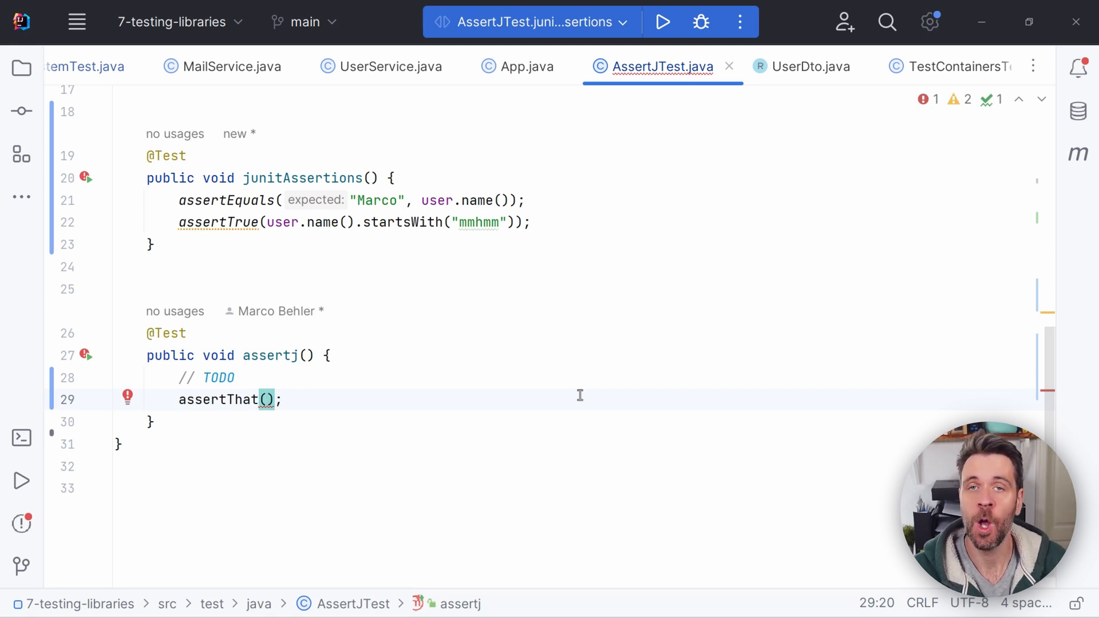
{"action": "mouse_move", "coordinate": [660, 341]}
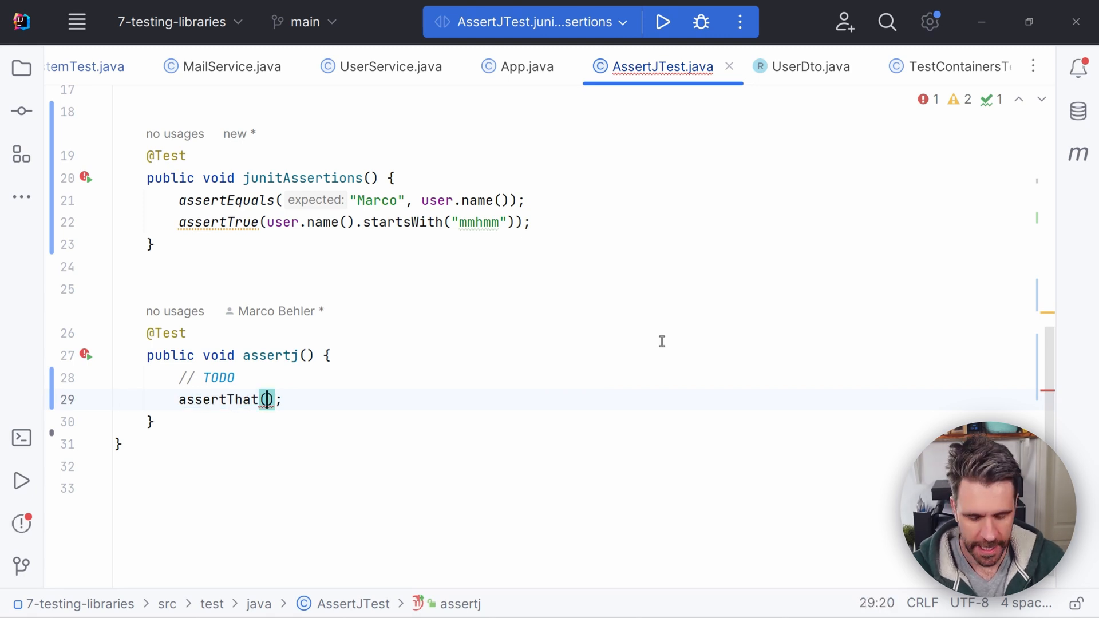
- Write assertThat(user.name()) checks: isEqualTo Marco, startsWith mmhmm, no whitespace, doesNotContainPattern
{"action": "type", "text": "user.name("}
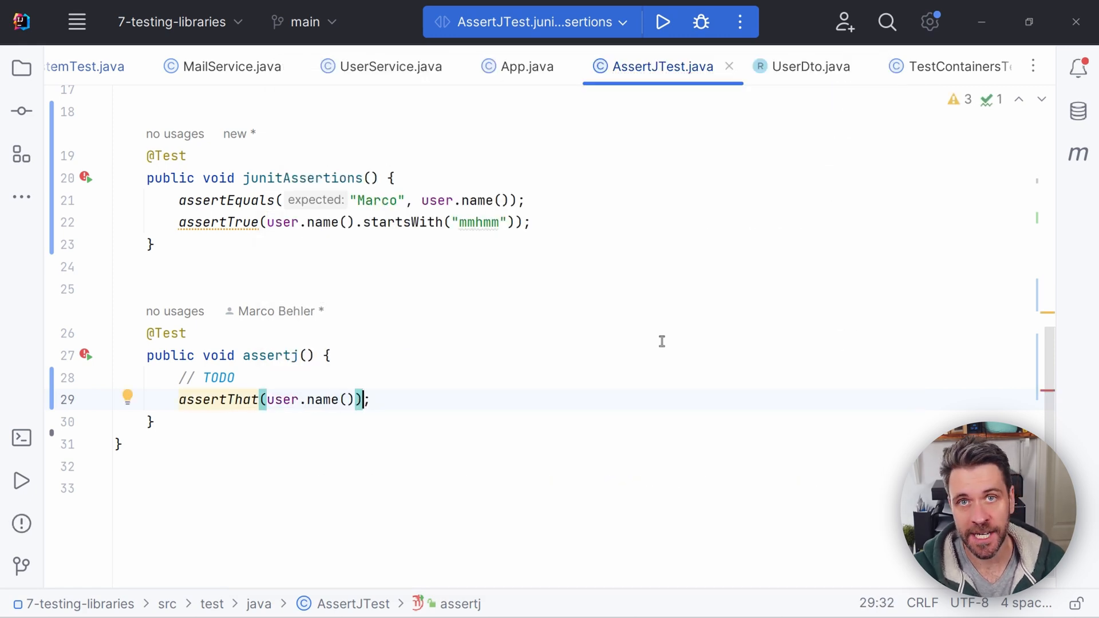
{"action": "type", "text": "."}
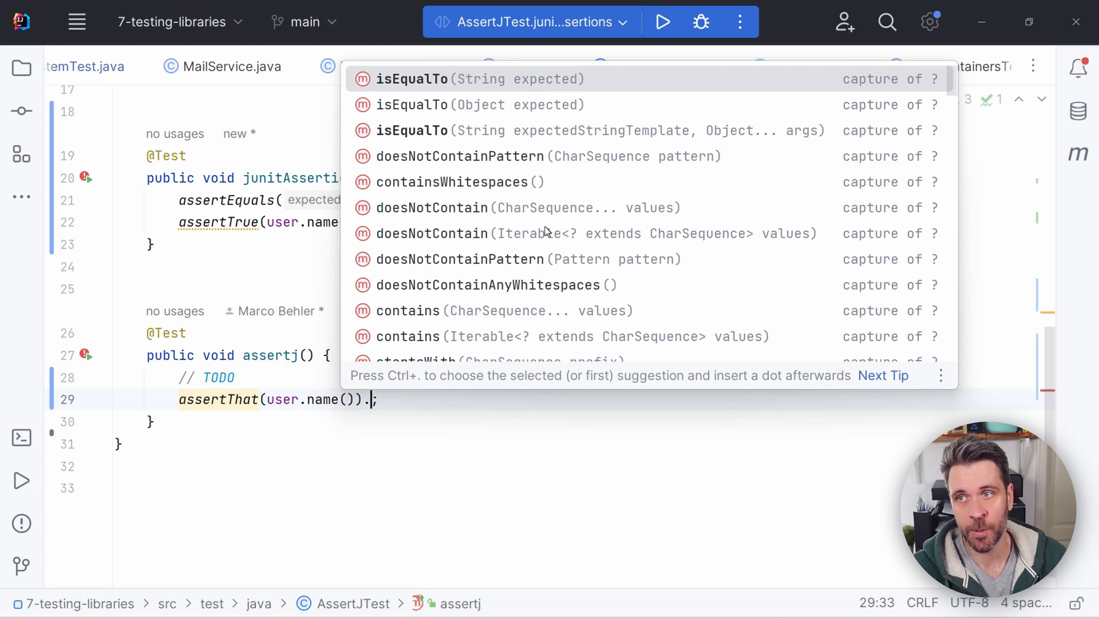
{"action": "mouse_move", "coordinate": [267, 405]}
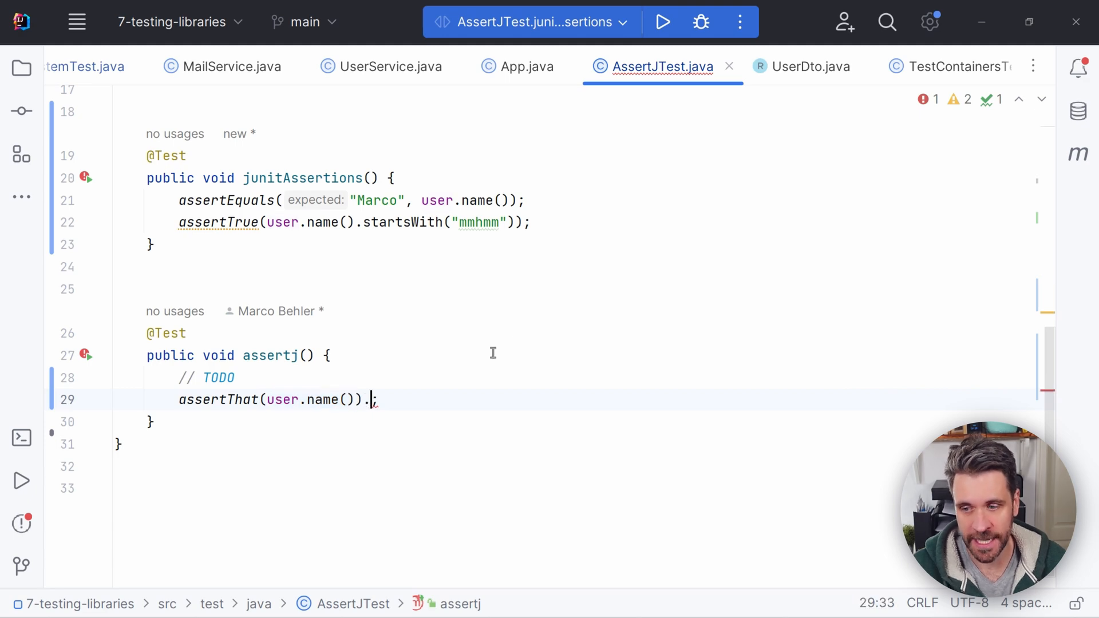
{"action": "type", "text": "isEqualTo(\"Marco"}
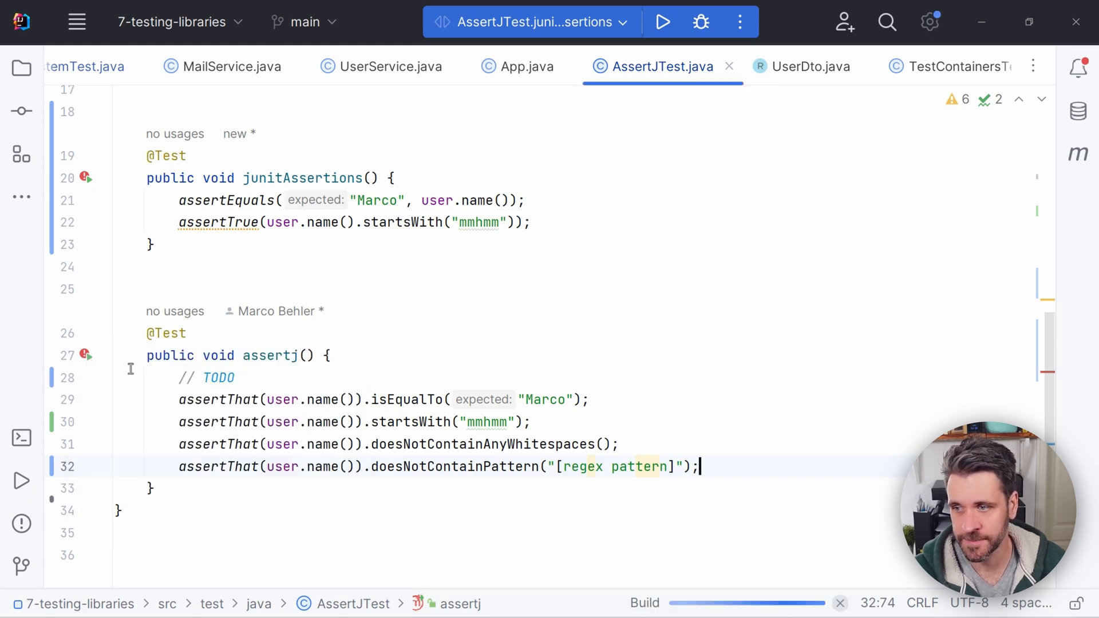
- Run the assertj test, see the 'Marco should start with mmhmm' failure, and move on to AwaitilityTest
{"action": "left_click", "coordinate": [661, 22]}
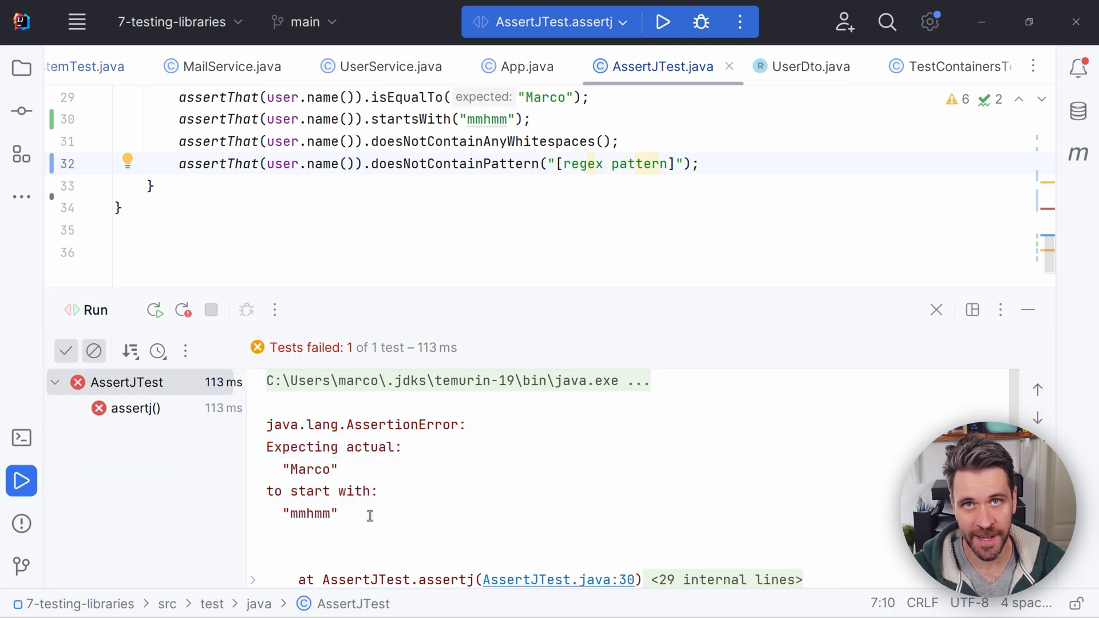
{"action": "left_click", "coordinate": [935, 311]}
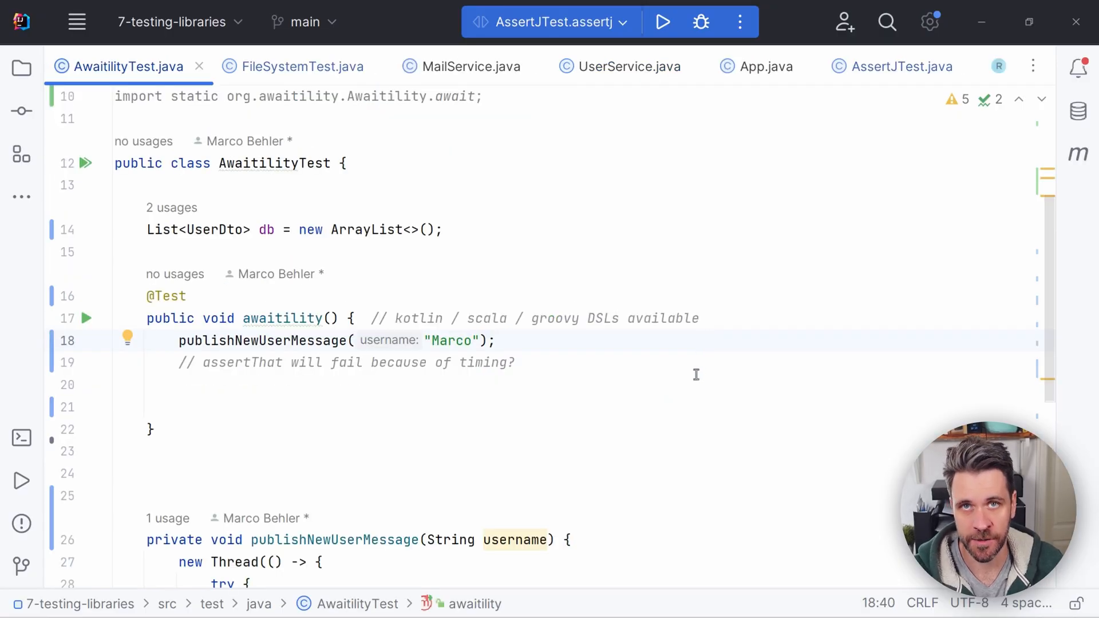
- Add an empty line below the '// assertThat will fail because of timing?' comment
{"action": "left_click", "coordinate": [323, 341]}
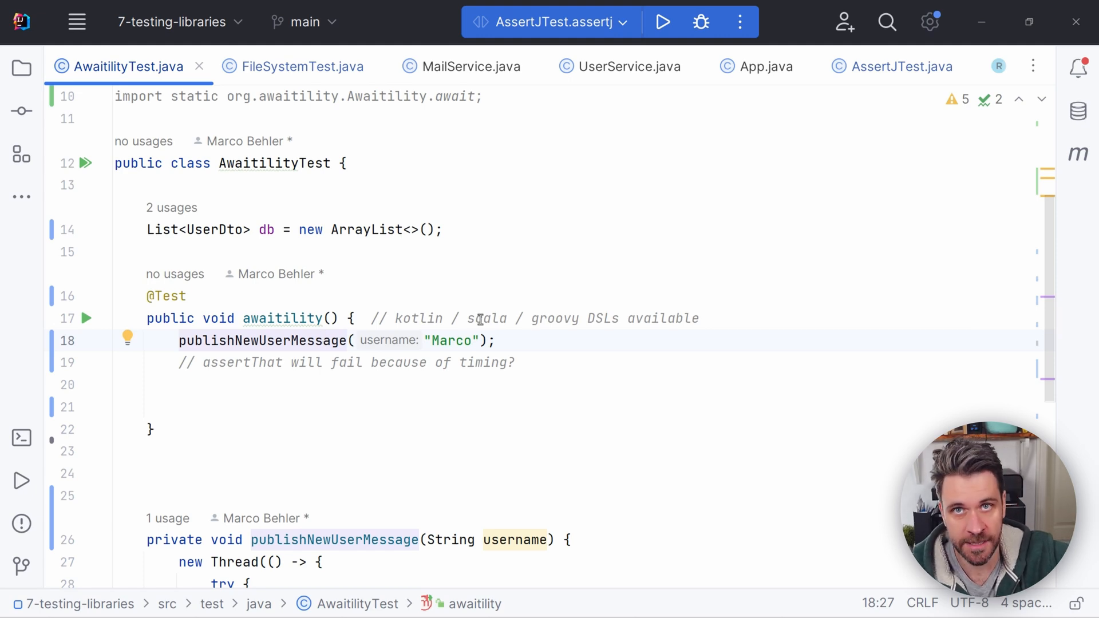
{"action": "left_click", "coordinate": [203, 363]}
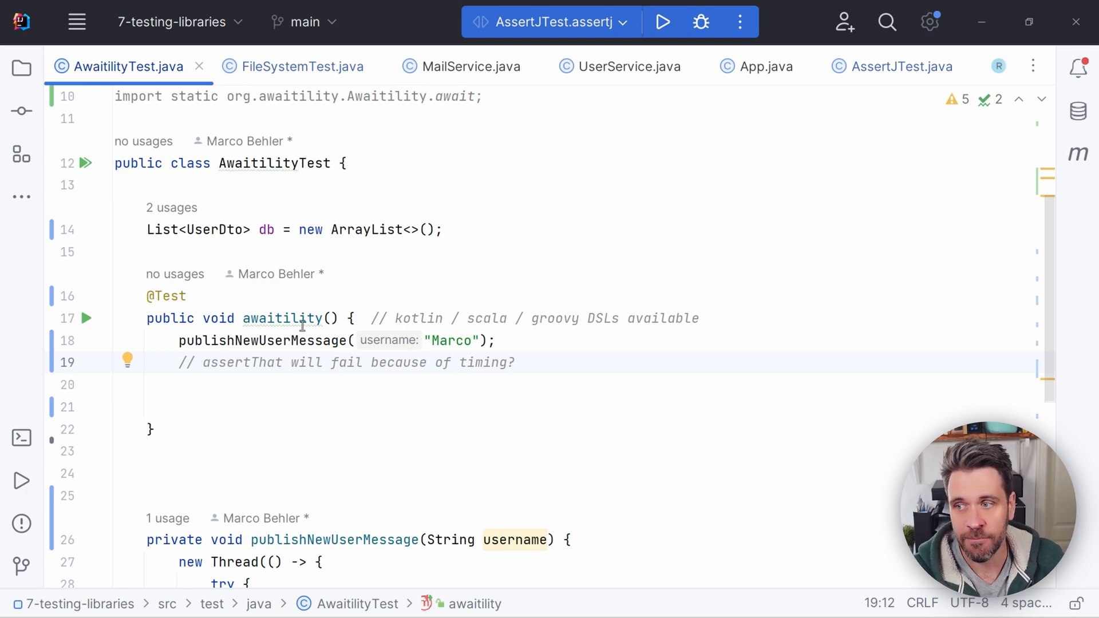
{"action": "mouse_move", "coordinate": [174, 348]}
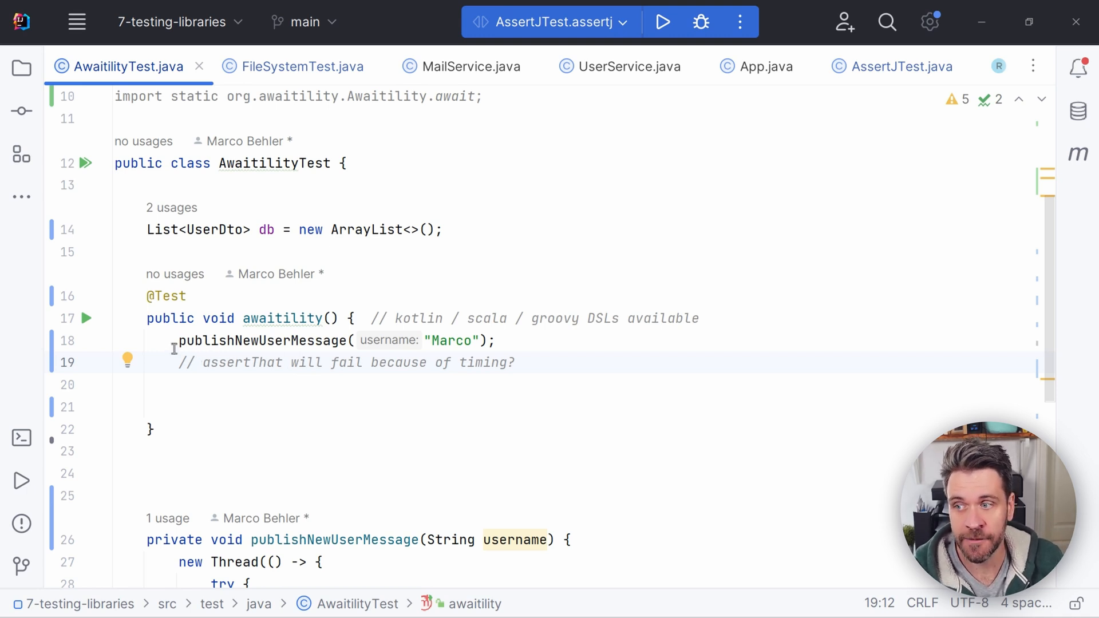
{"action": "left_click", "coordinate": [515, 363]}
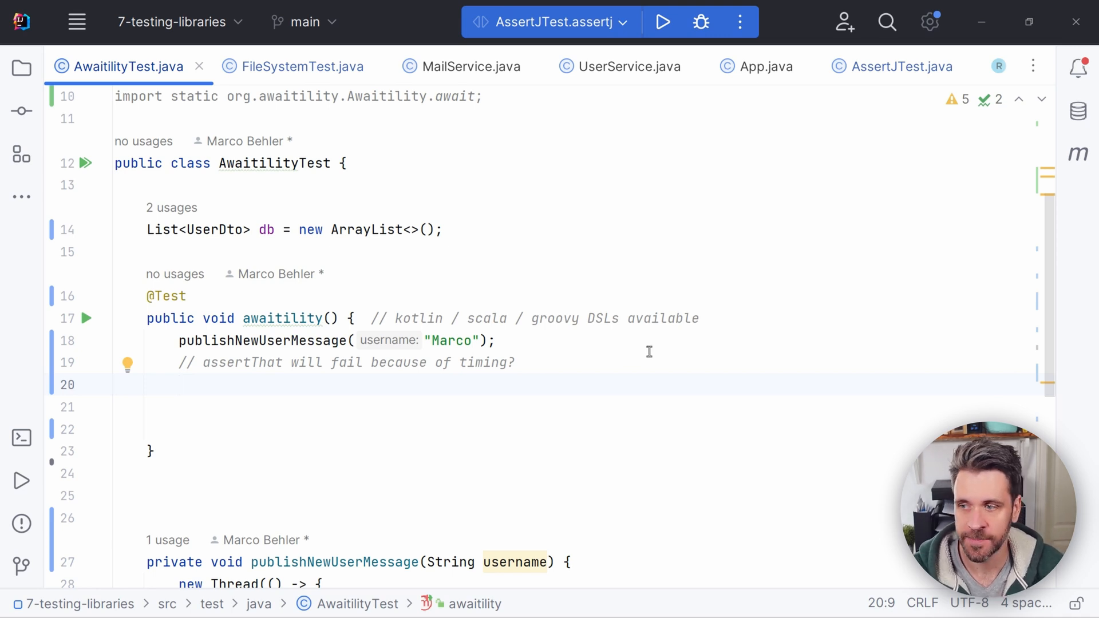
- Write await().atMost(5, SECONDS).untilAsserted that db's extracted UserDto names contain Marco
{"action": "type", "text": "await().atMost(5, TimeUnit.SECONDS).untilAsserted( () -> assertThat(db"}
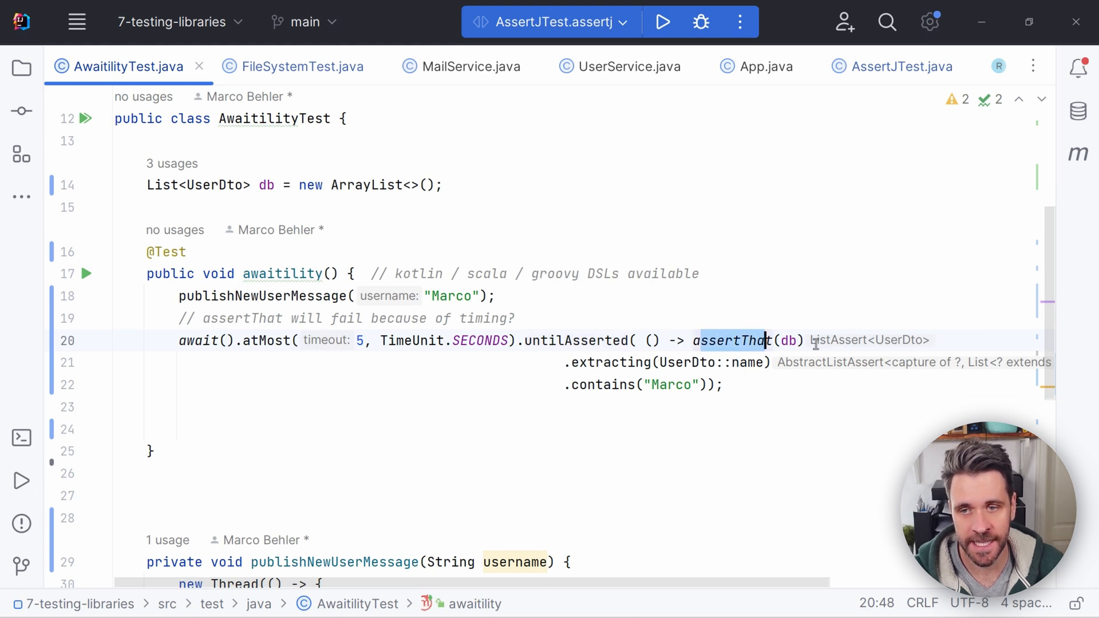
{"action": "left_click", "coordinate": [644, 385]}
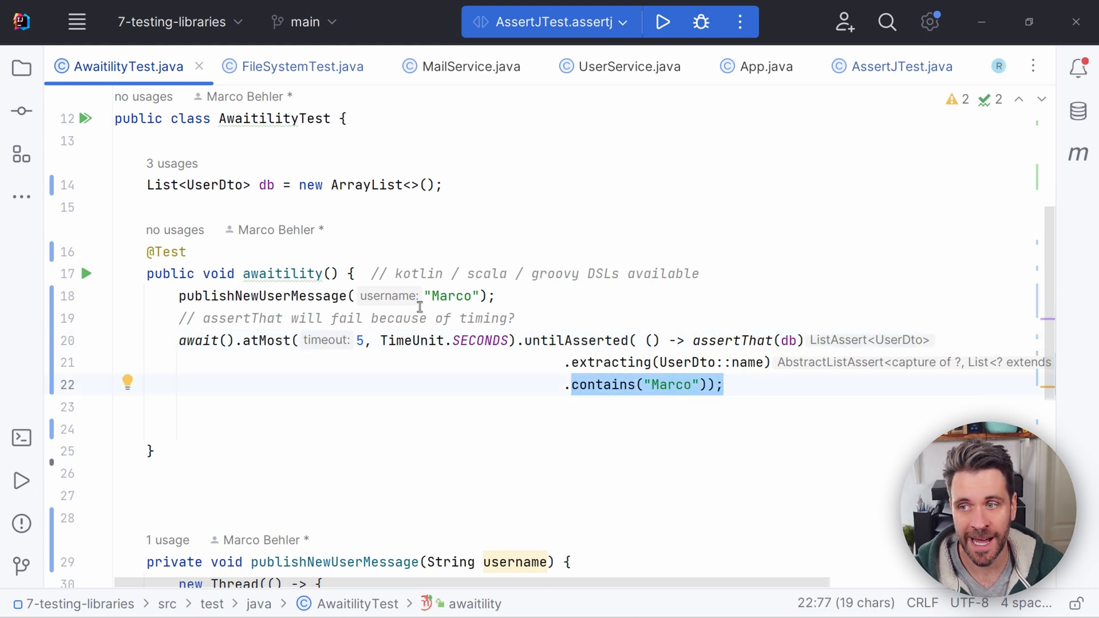
{"action": "left_click", "coordinate": [437, 296]}
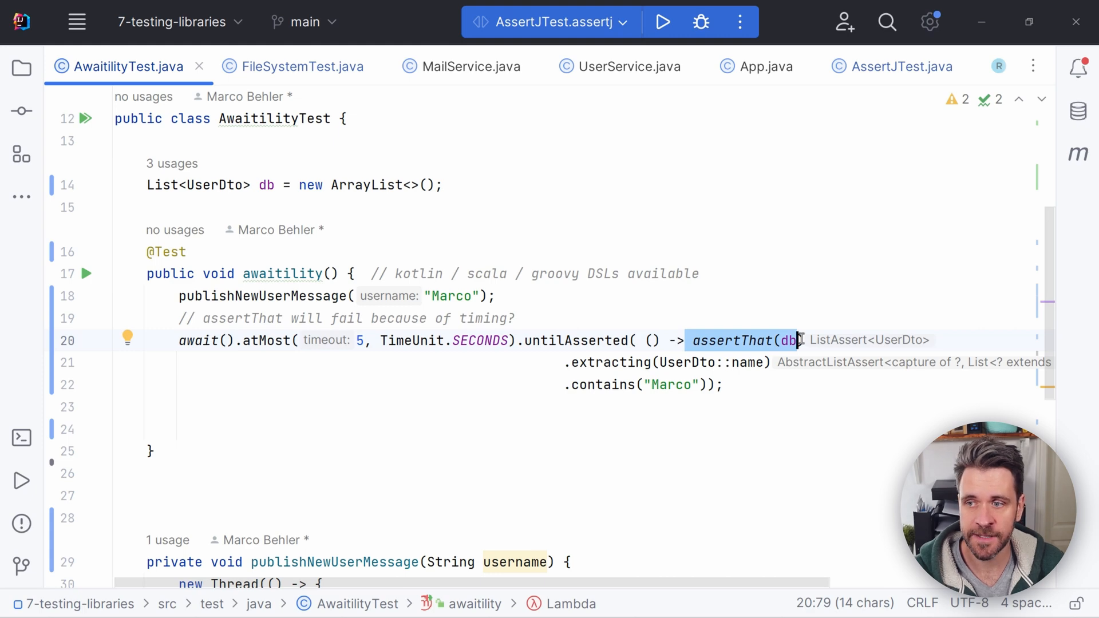
{"action": "left_click", "coordinate": [708, 314]}
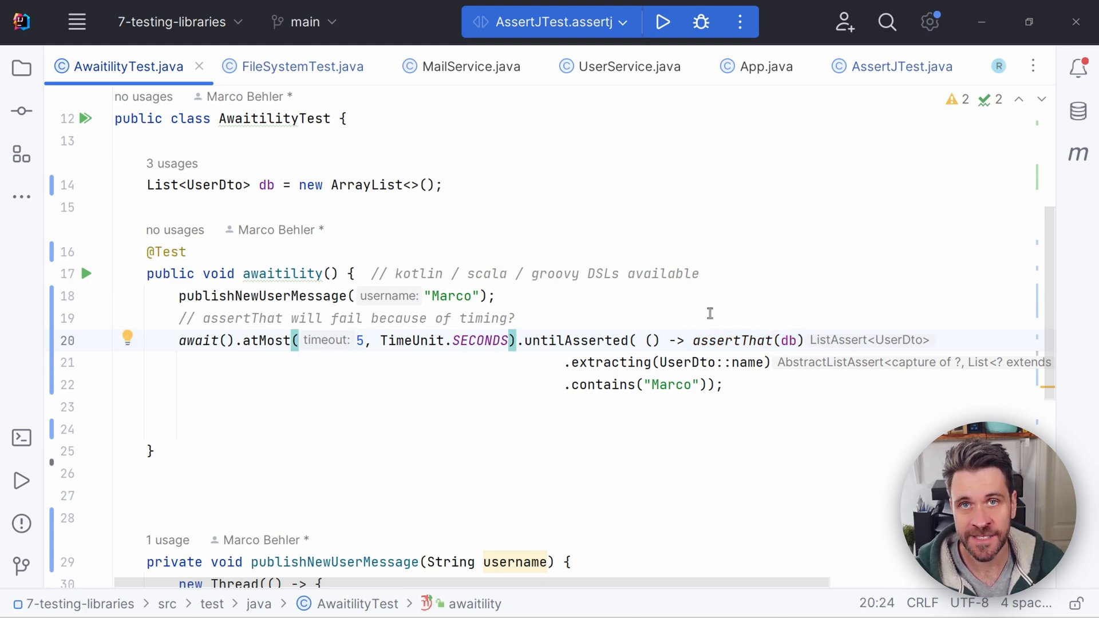
{"action": "mouse_move", "coordinate": [766, 305]}
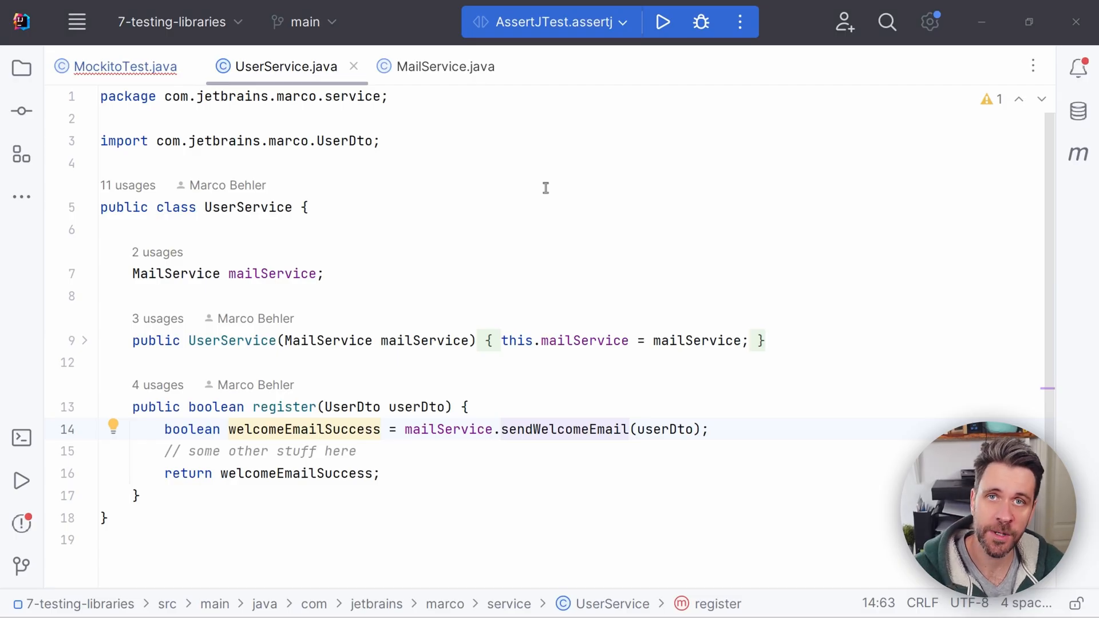
{"action": "mouse_move", "coordinate": [274, 200]}
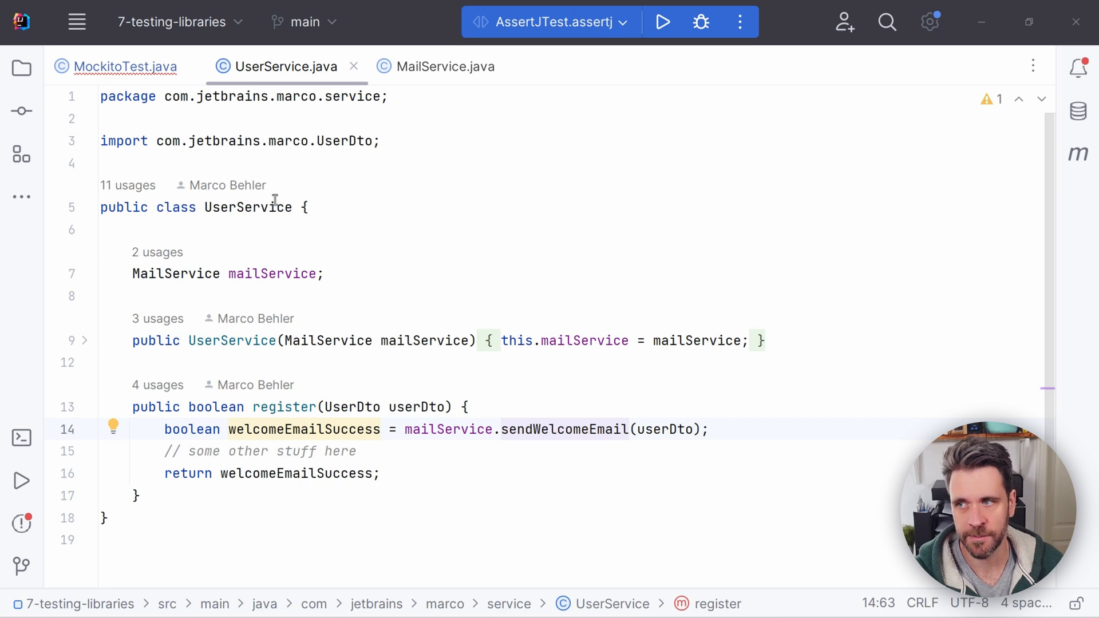
- Navigate from UserService.register's sendWelcomeEmail call into MailService's SMTP implementation
{"action": "double_click", "coordinate": [247, 208]}
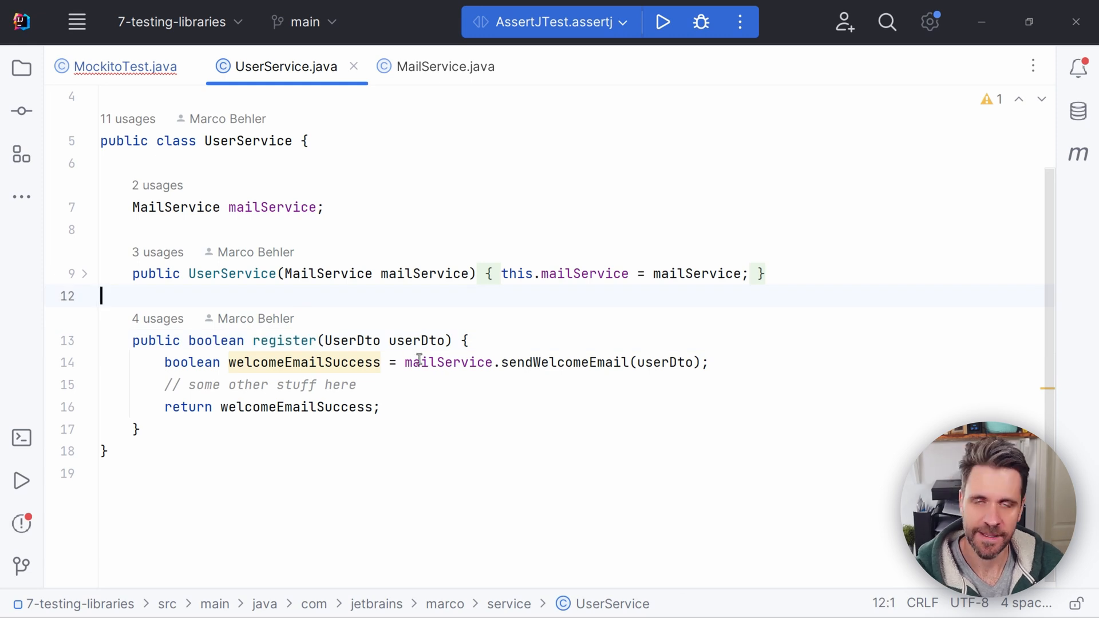
{"action": "left_click", "coordinate": [417, 363]}
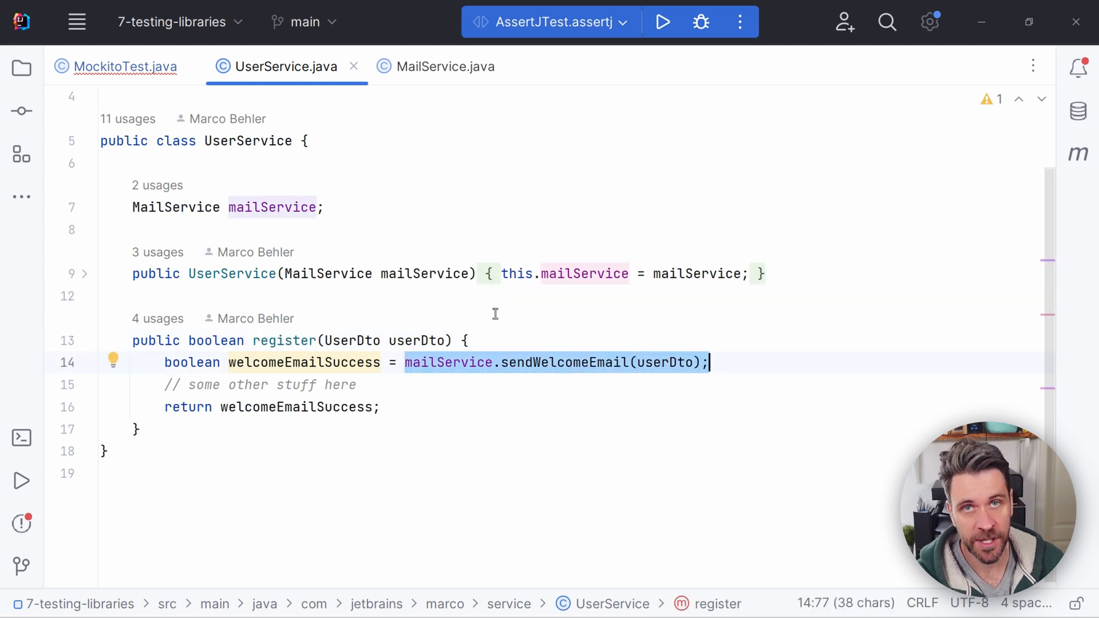
{"action": "left_click", "coordinate": [473, 363]}
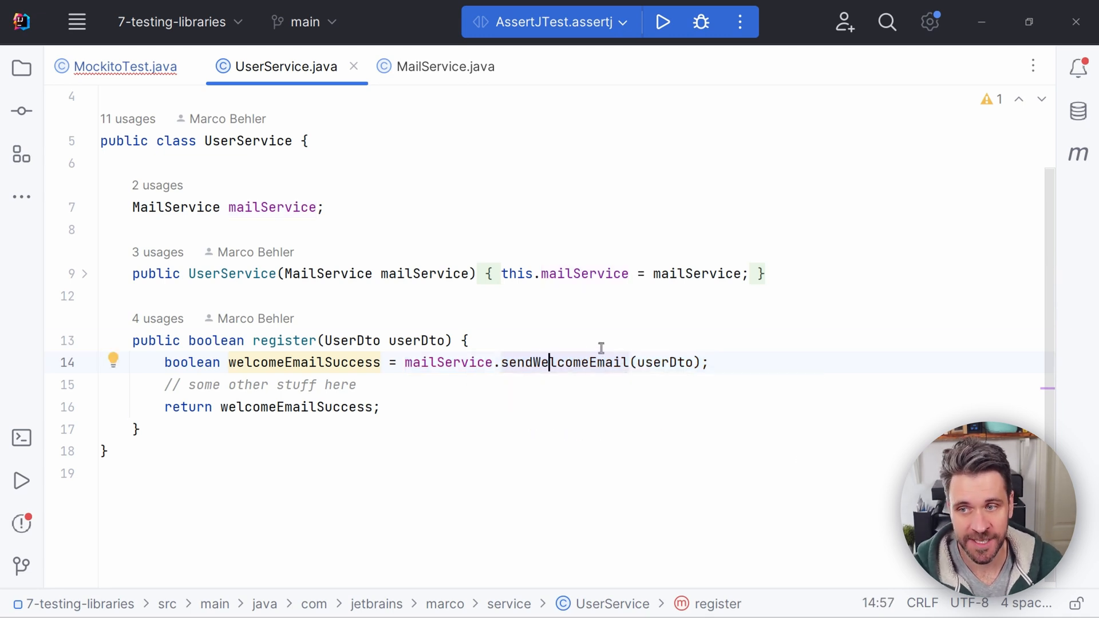
{"action": "scroll", "scroll_direction": "up", "scroll_amount": 3}
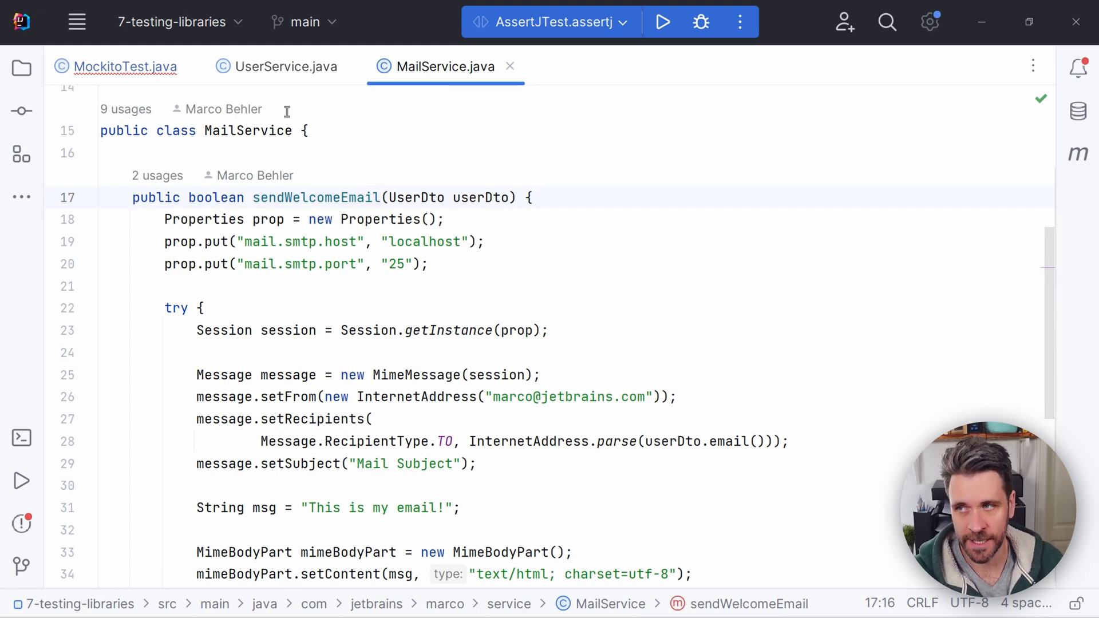
- Compare MockitoTest with UserService.register, then create mailService as a field via quick-fix
{"action": "left_click", "coordinate": [126, 66]}
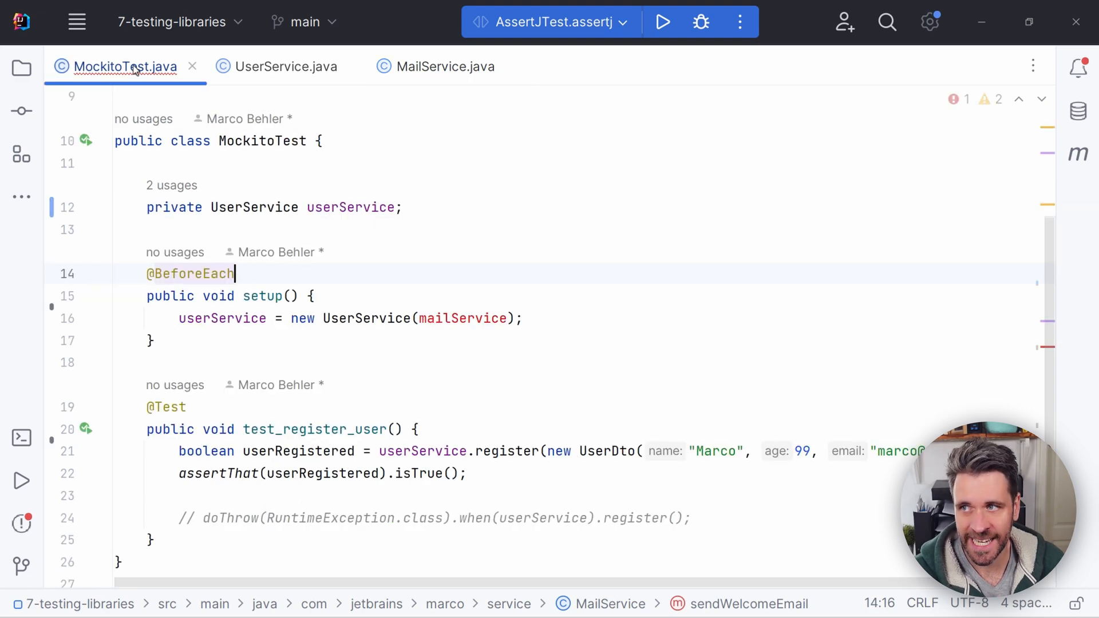
{"action": "left_click", "coordinate": [285, 66]}
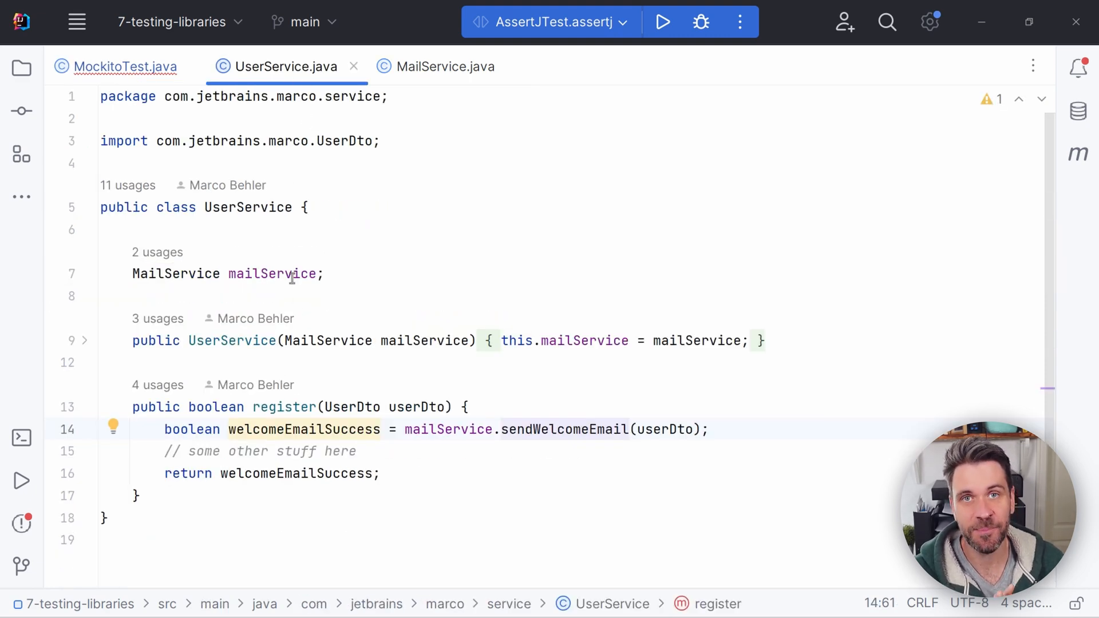
{"action": "double_click", "coordinate": [284, 407]}
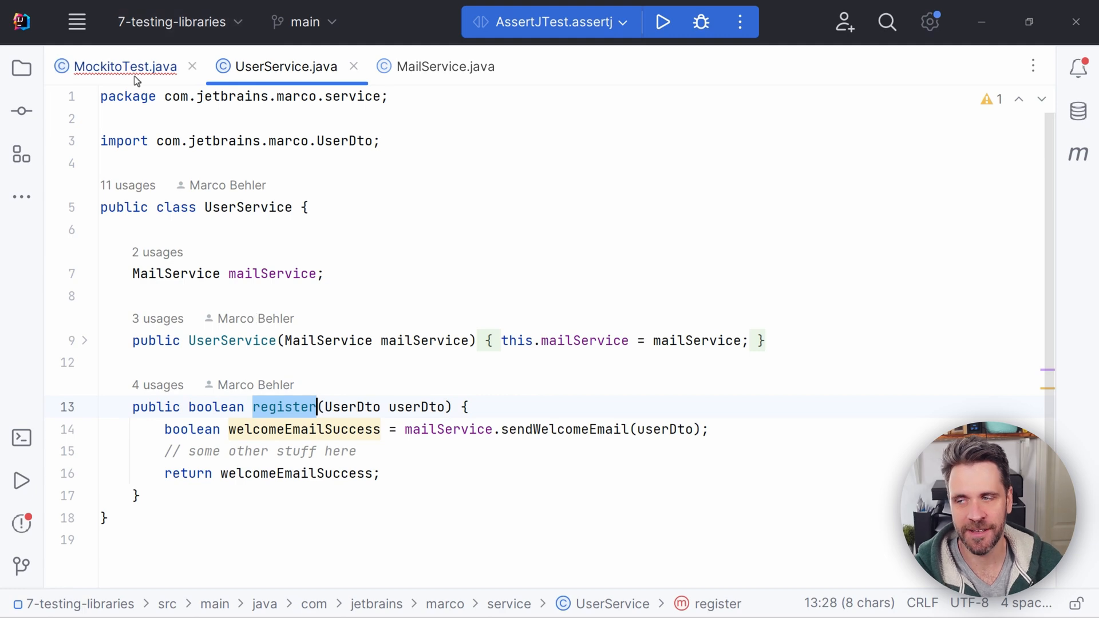
{"action": "left_click", "coordinate": [124, 67]}
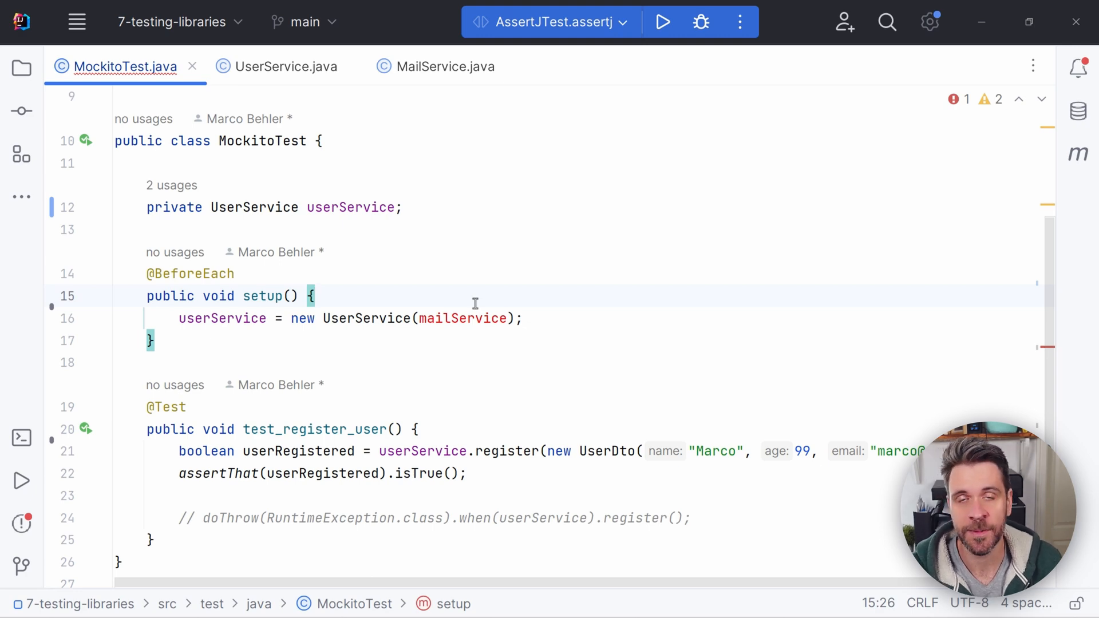
{"action": "mouse_move", "coordinate": [420, 313]}
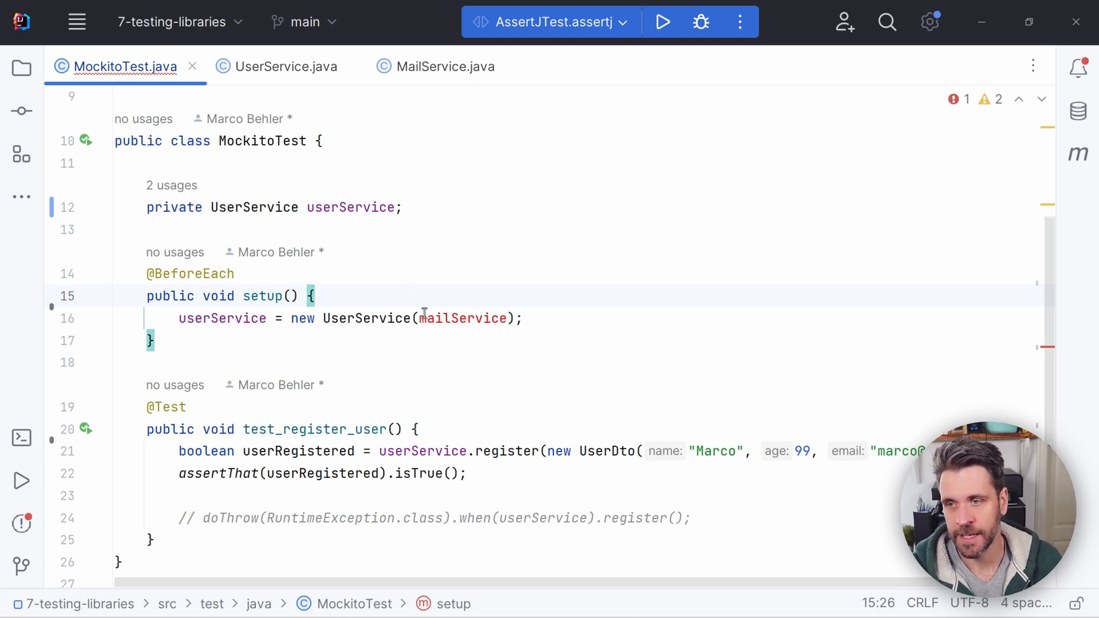
{"action": "mouse_move", "coordinate": [561, 285]}
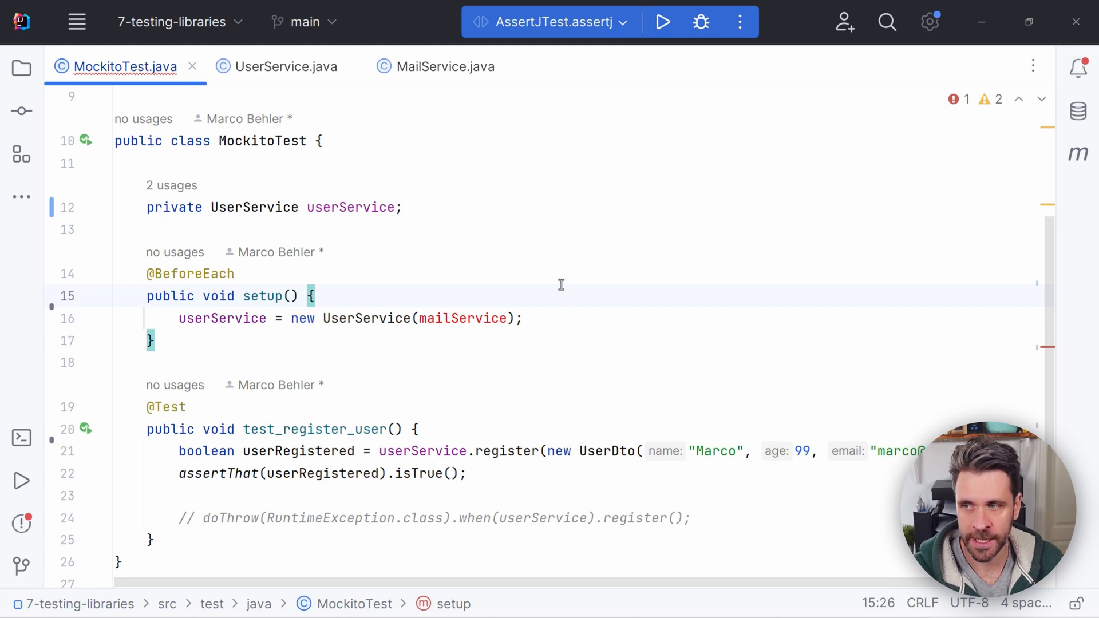
{"action": "left_click", "coordinate": [469, 318]}
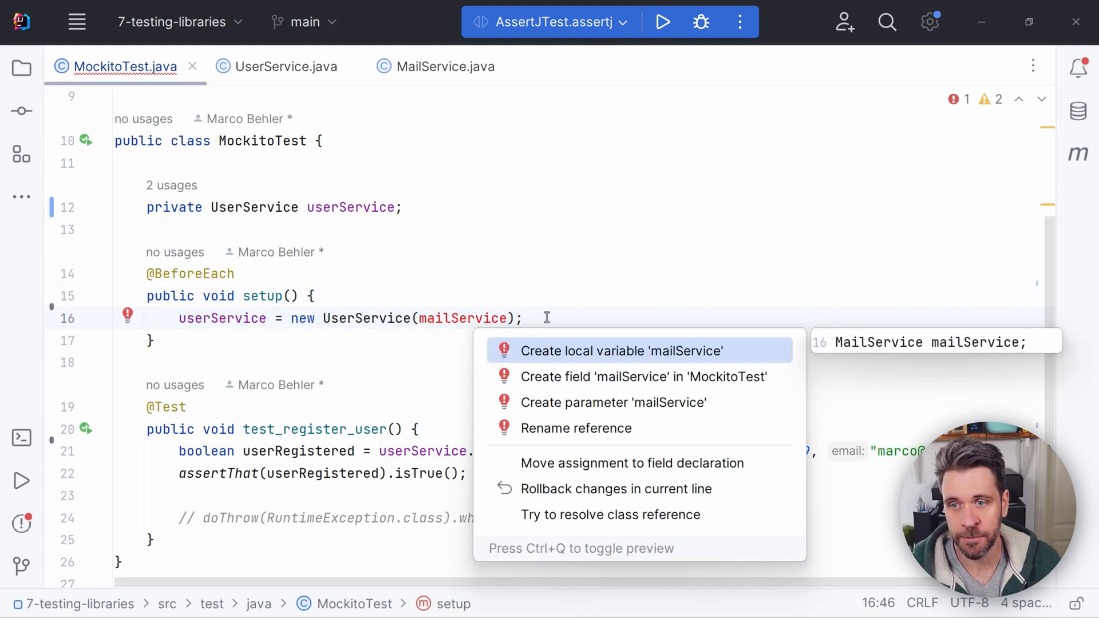
{"action": "left_click", "coordinate": [642, 377]}
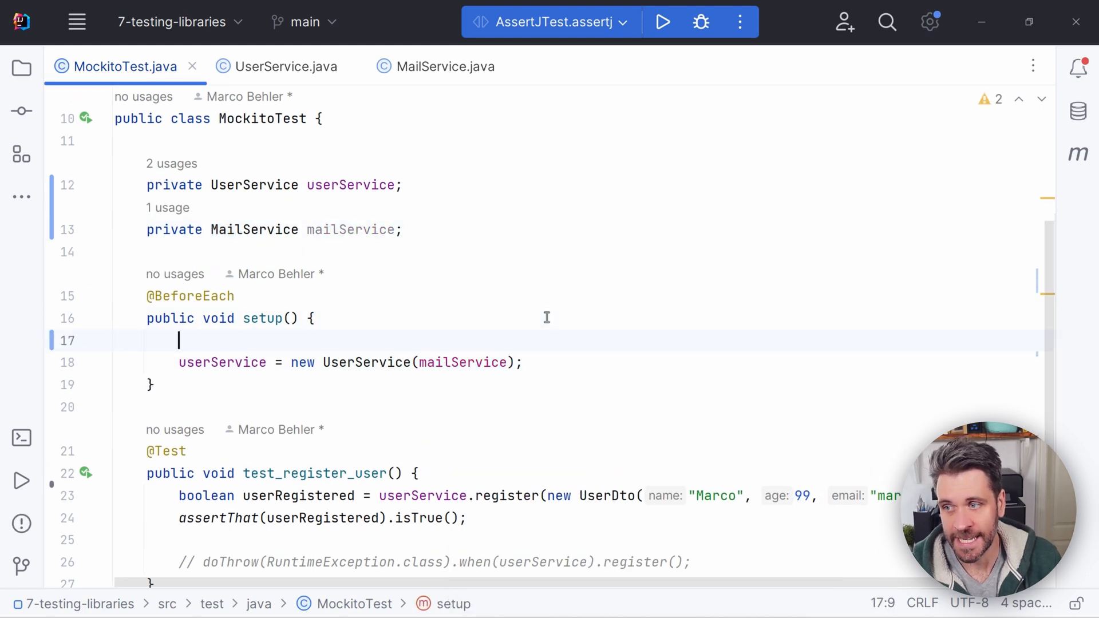
- Assign mailService = mock(MailService.class) in setup and stub sendWelcomeEmail(any(UserDto.class)).thenReturn(true)
{"action": "type", "text": "mailService"}
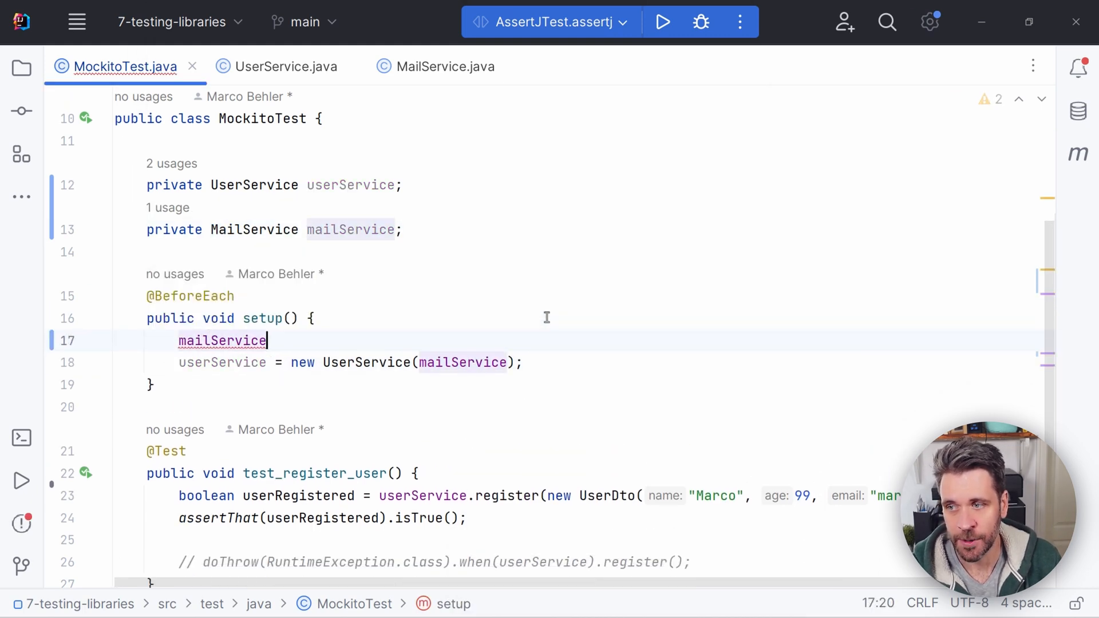
{"action": "type", "text": "= mock(MailService.class);"}
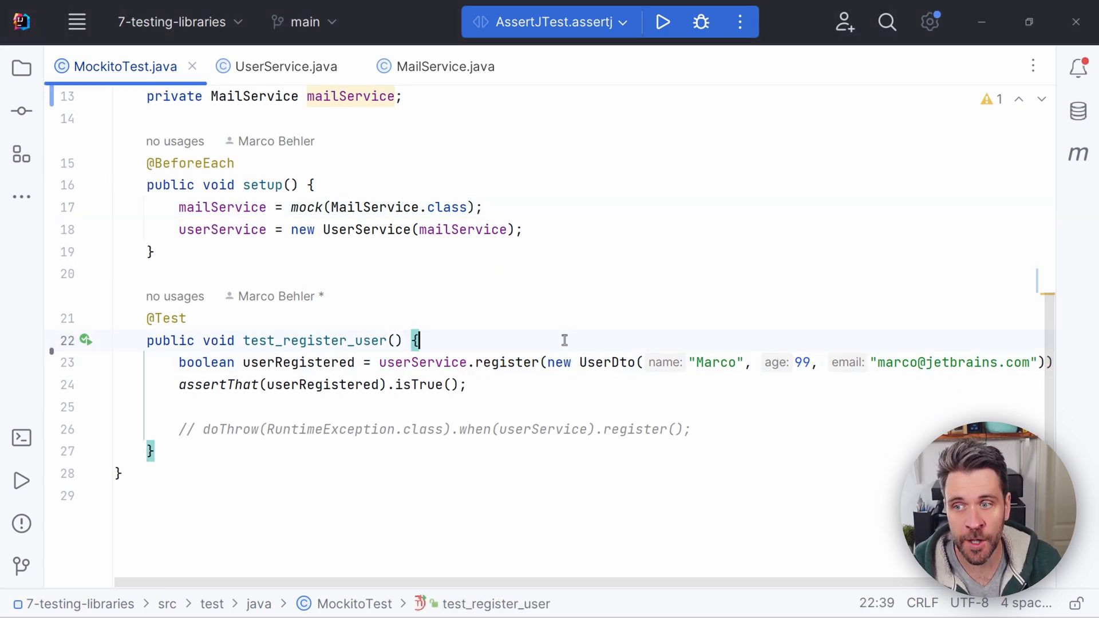
{"action": "key", "text": "enter"}
{"action": "type", "text": "when(mailService.sendWelcomeEmail(any(UserDto.class))).thenReturn(true);"}
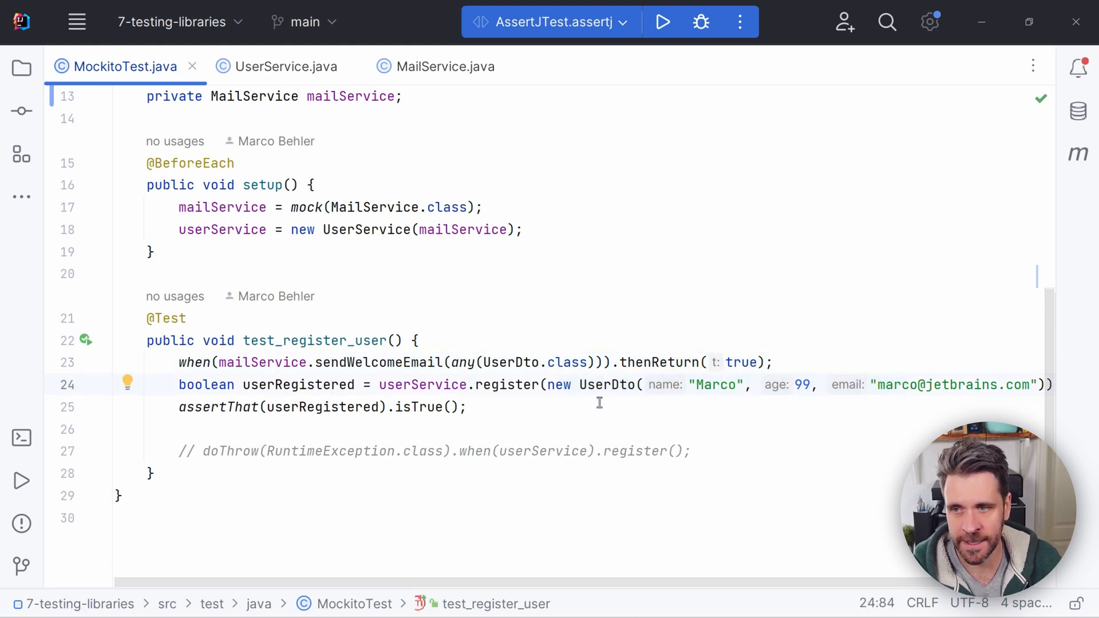
{"action": "left_click", "coordinate": [477, 385]}
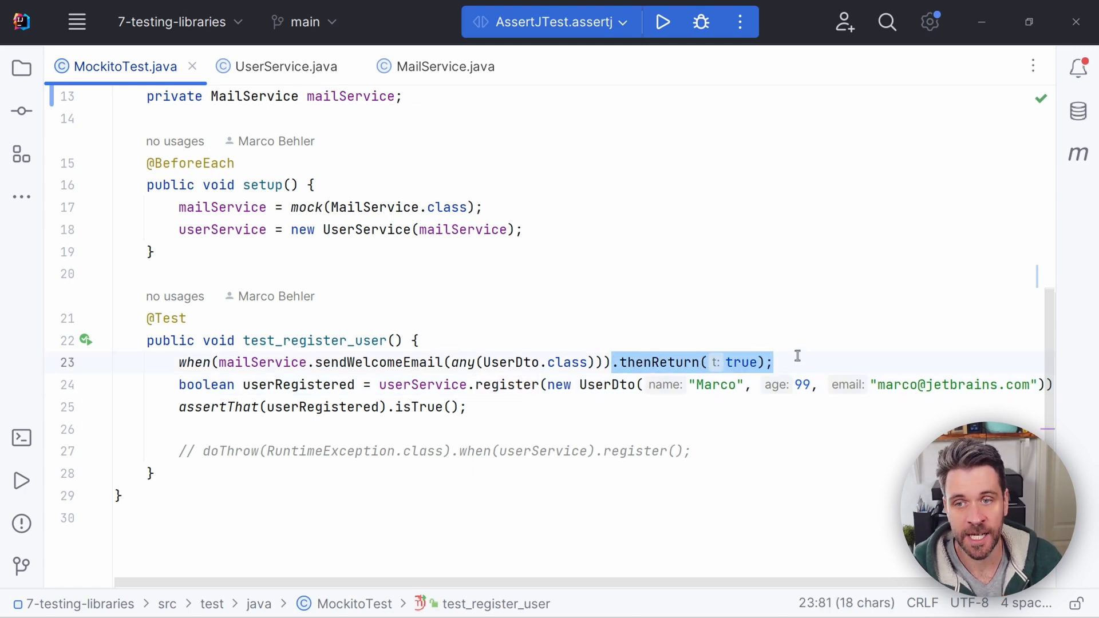
{"action": "left_click", "coordinate": [770, 363]}
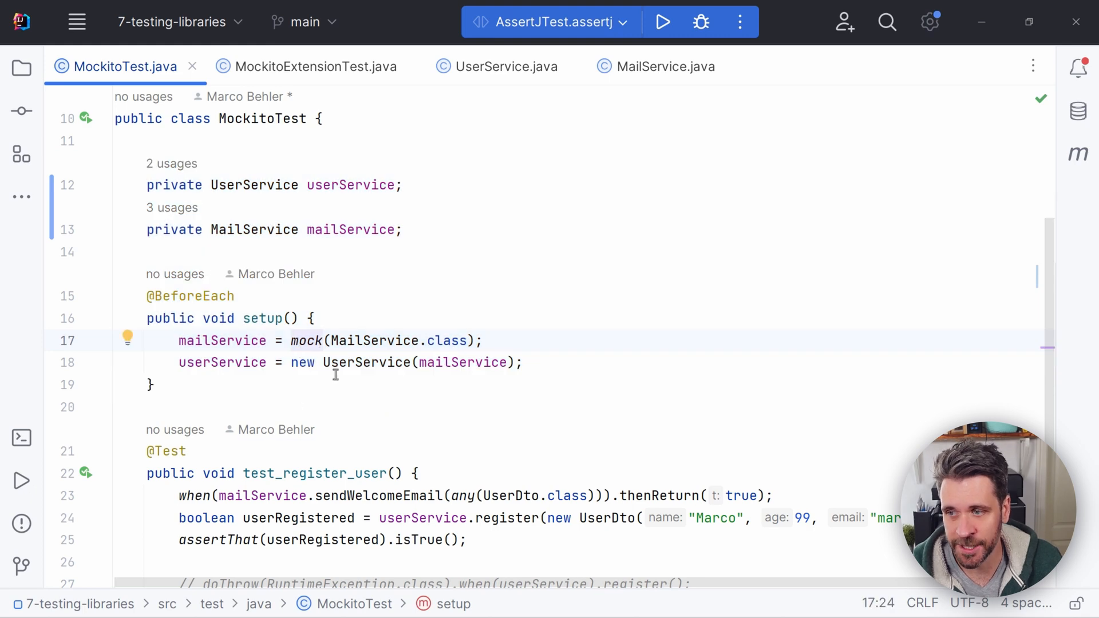
{"action": "left_click", "coordinate": [313, 66]}
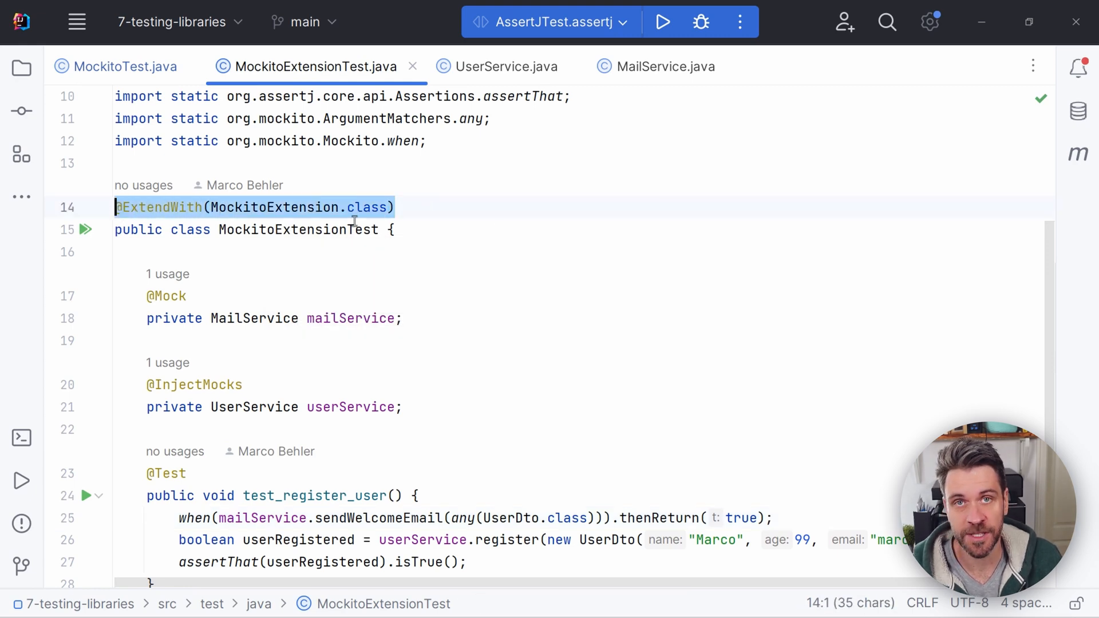
{"action": "left_click", "coordinate": [166, 229]}
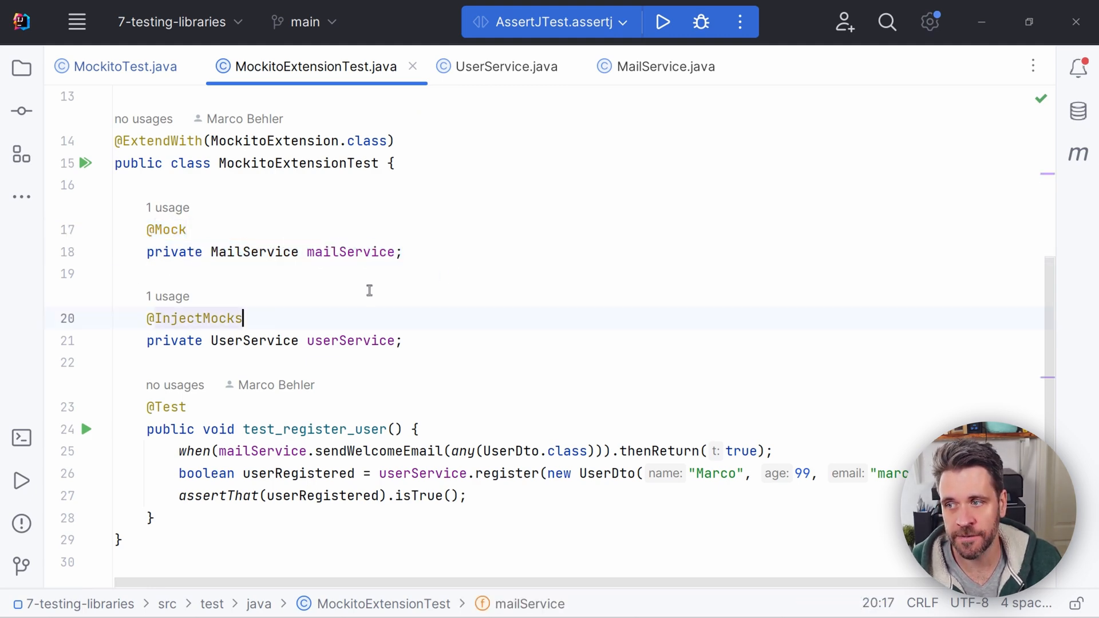
{"action": "double_click", "coordinate": [351, 340]}
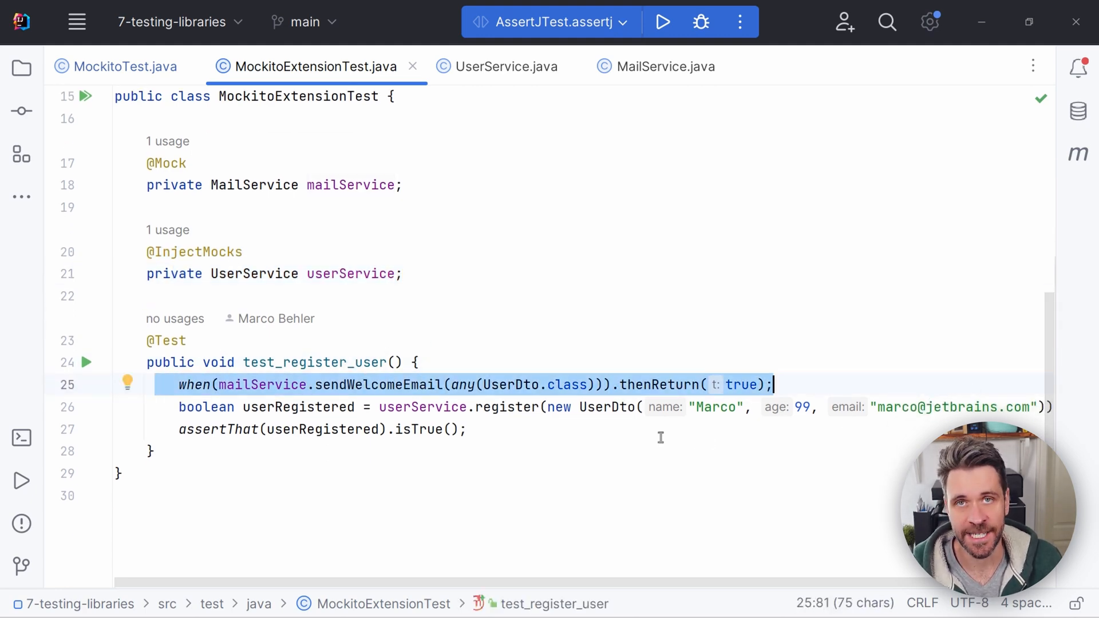
{"action": "left_click", "coordinate": [499, 66]}
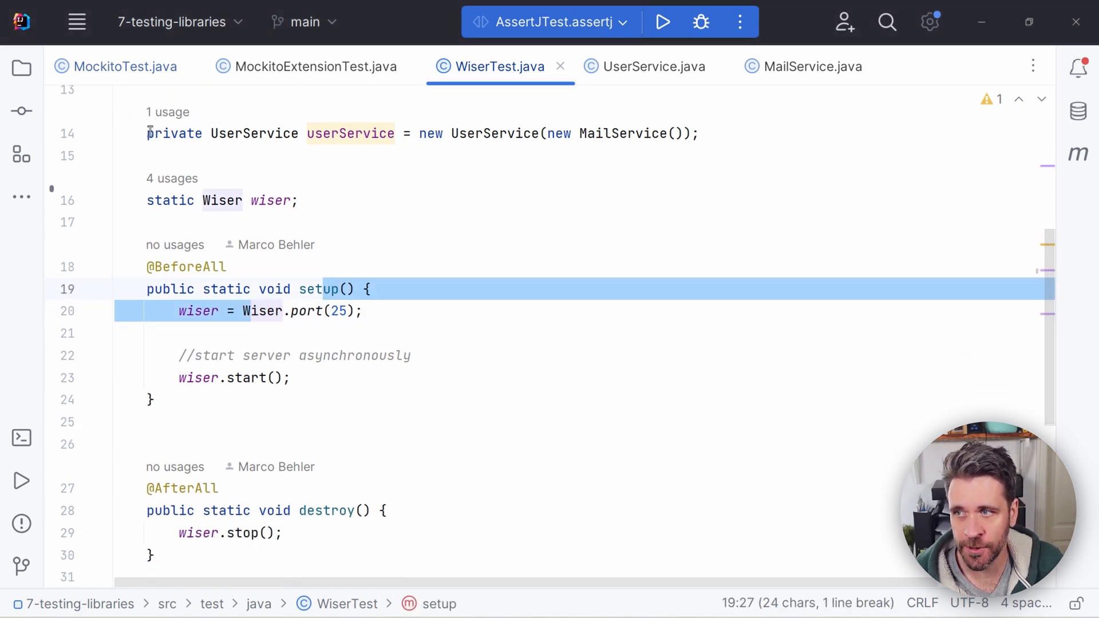
{"action": "left_click", "coordinate": [697, 133]}
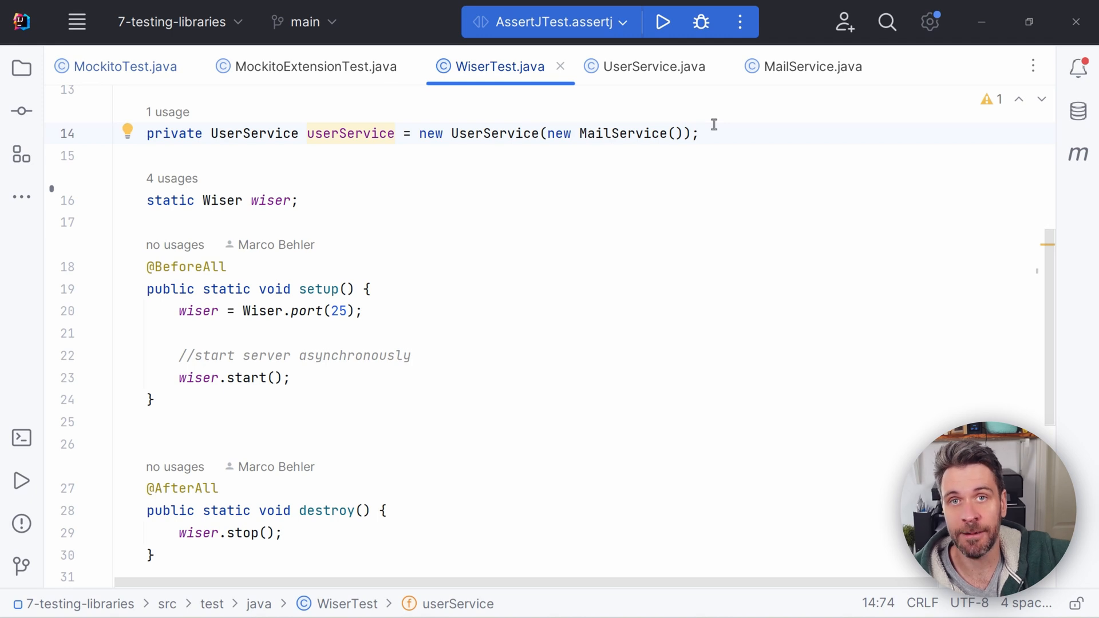
{"action": "mouse_move", "coordinate": [232, 310]}
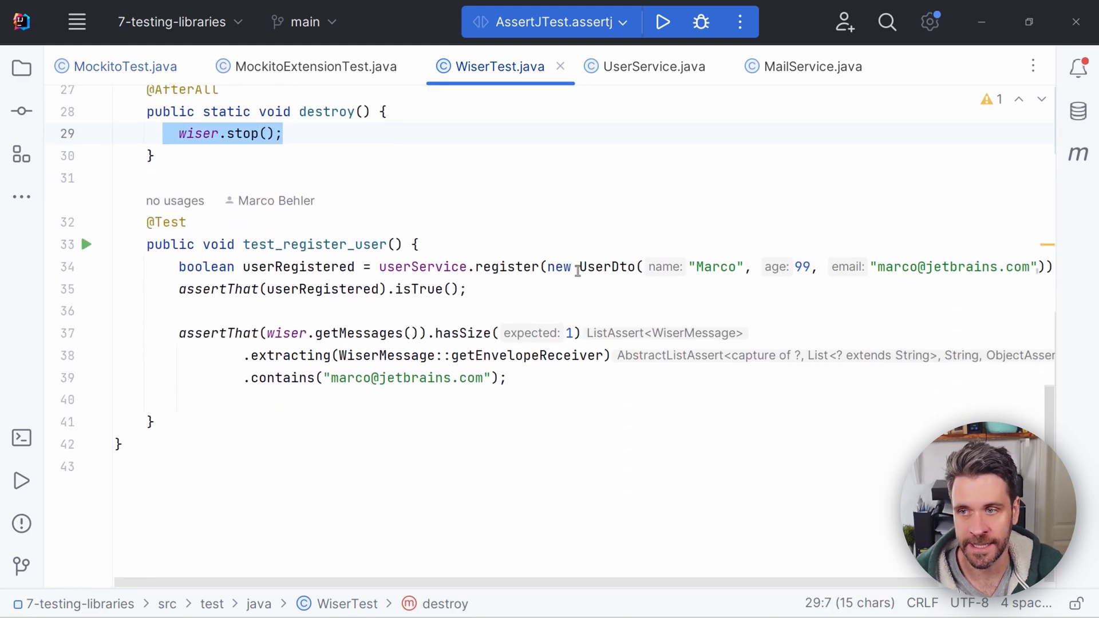
{"action": "left_click", "coordinate": [469, 289]}
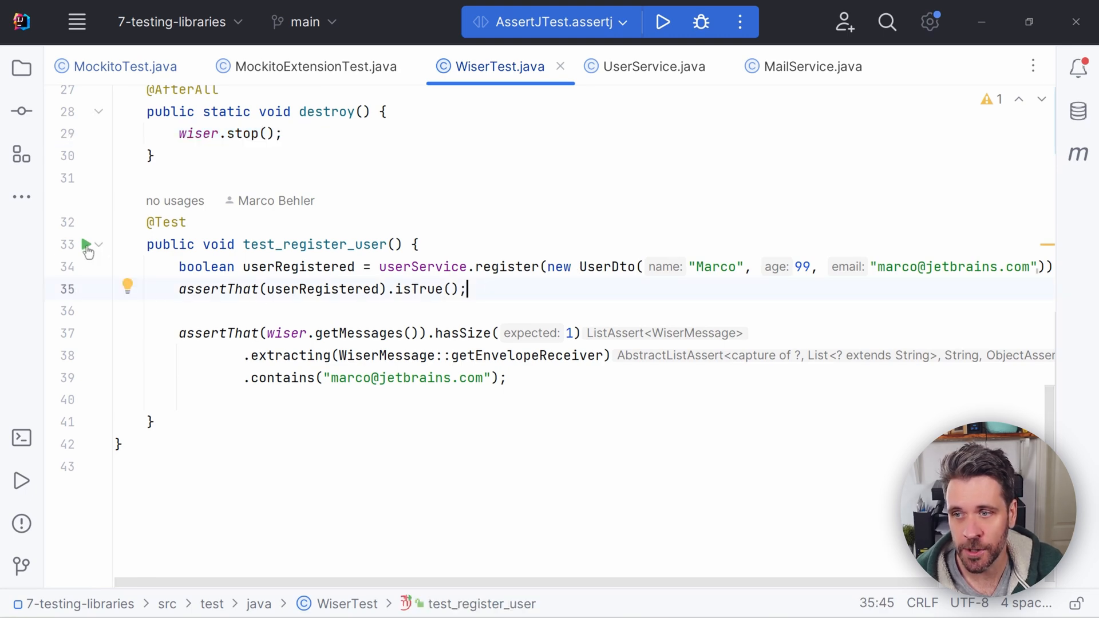
- Run WiserTest's test_register_user from the gutter and confirm 1 of 1 passes
{"action": "left_click", "coordinate": [89, 245]}
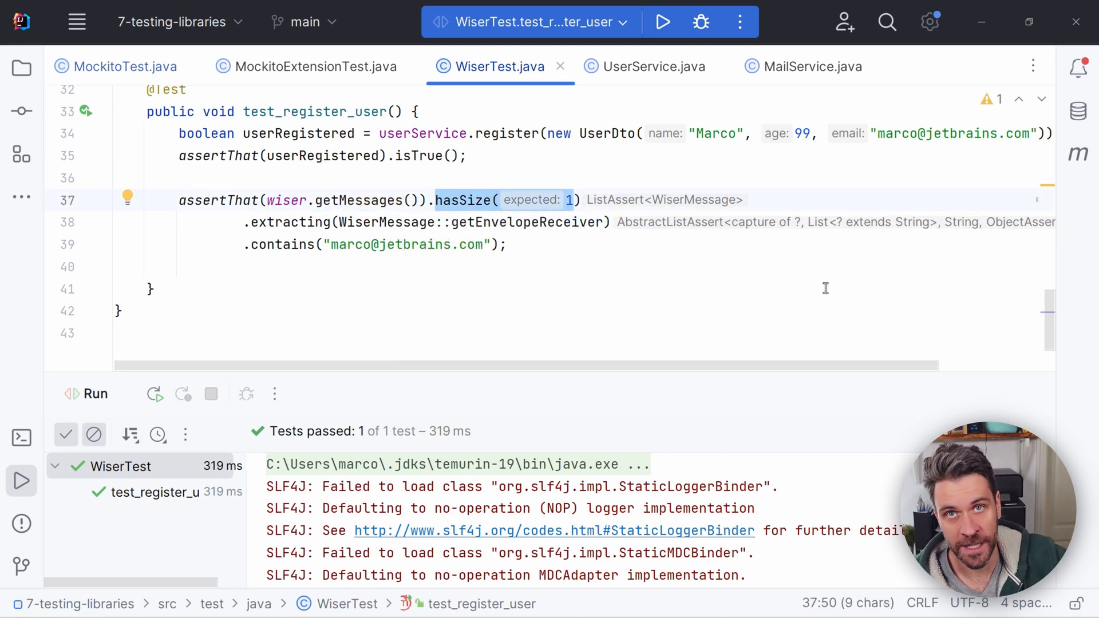
{"action": "mouse_move", "coordinate": [386, 355]}
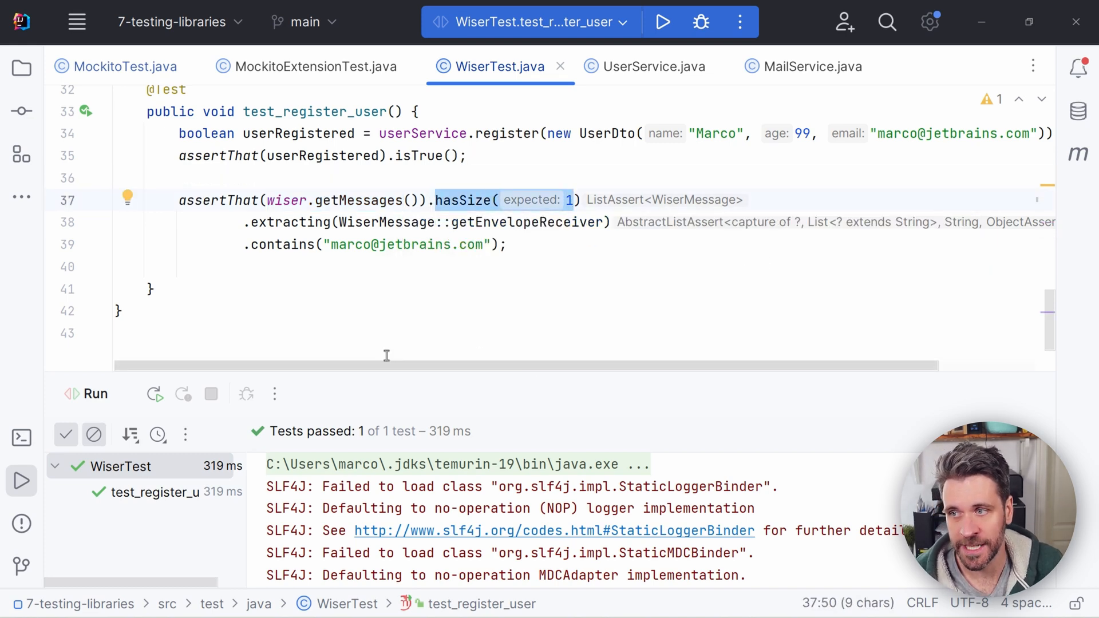
{"action": "left_click", "coordinate": [505, 244]}
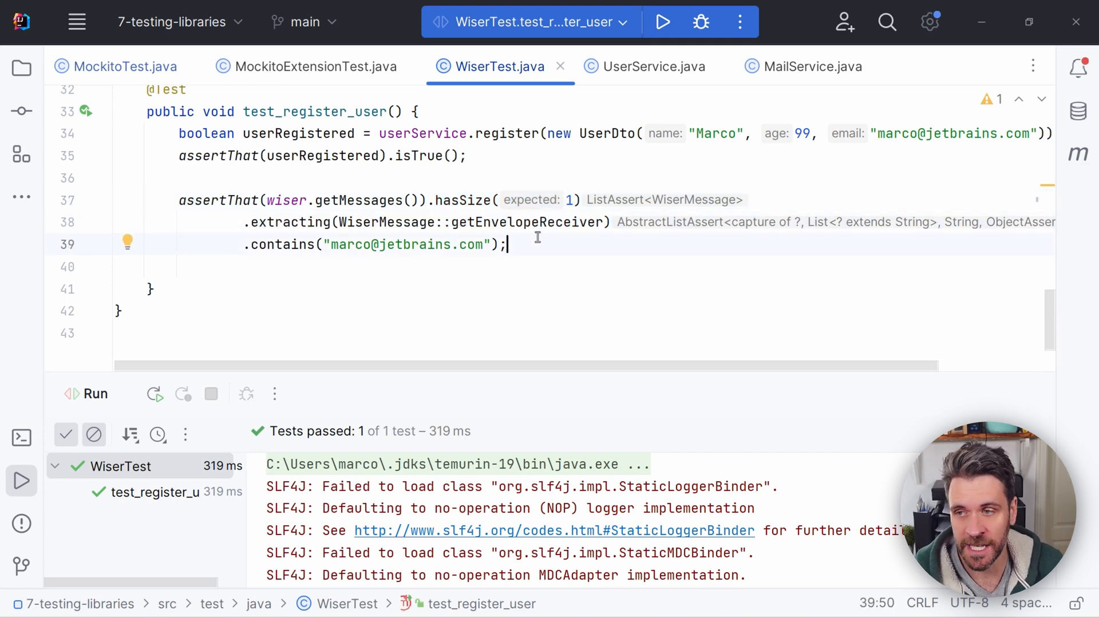
{"action": "mouse_move", "coordinate": [552, 316]}
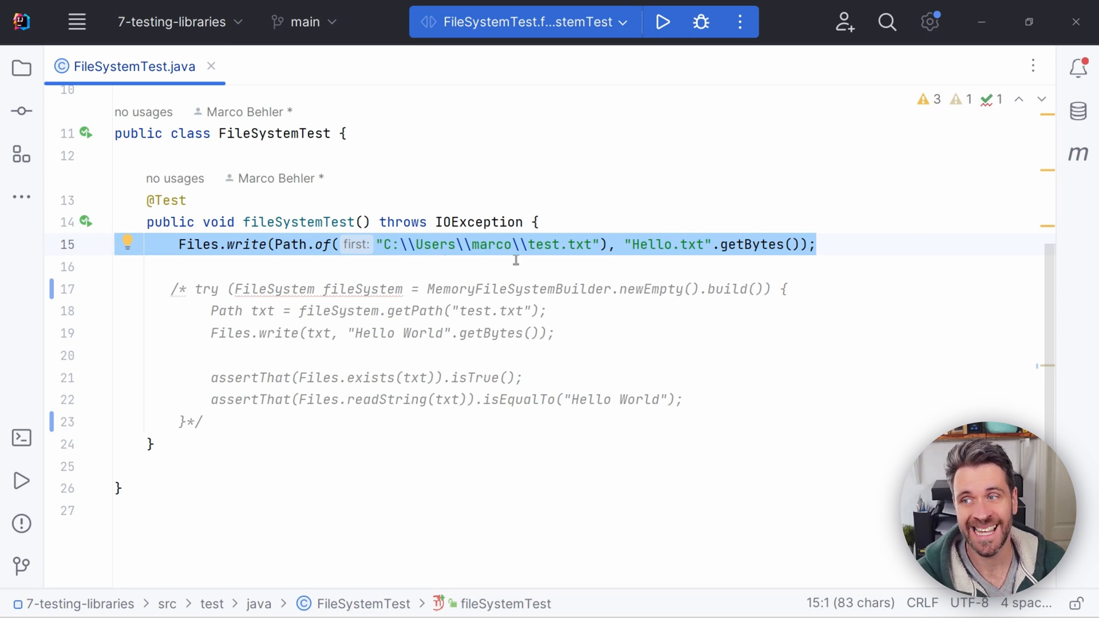
{"action": "mouse_move", "coordinate": [652, 252]}
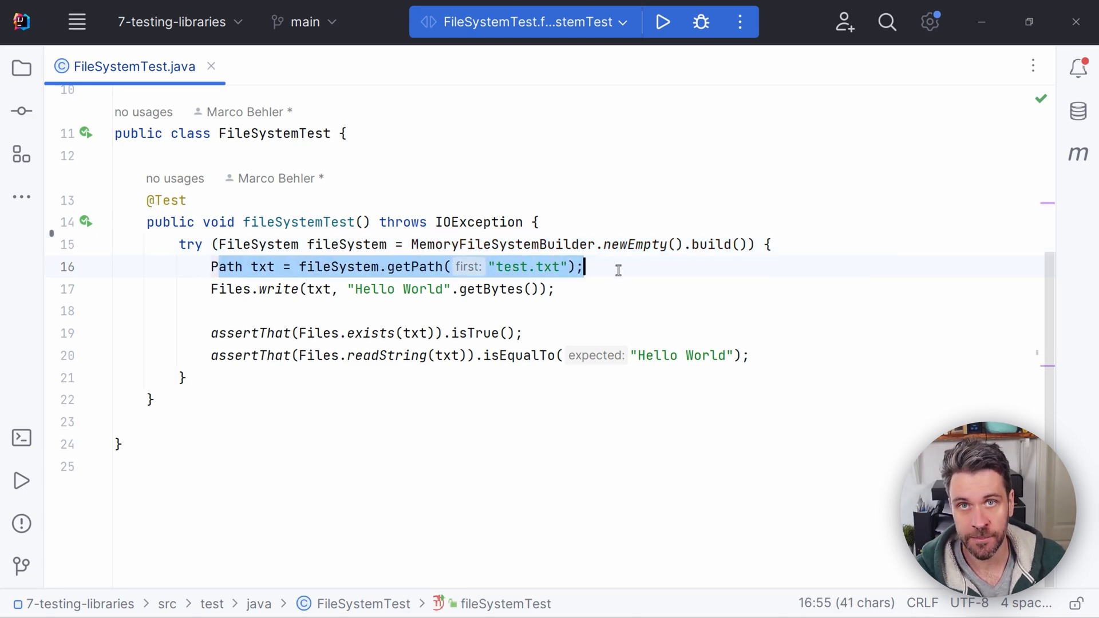
- Switch the file test to write Hello World via MemoryFileSystemBuilder, then move to WiremockTest.java
{"action": "left_click", "coordinate": [543, 289]}
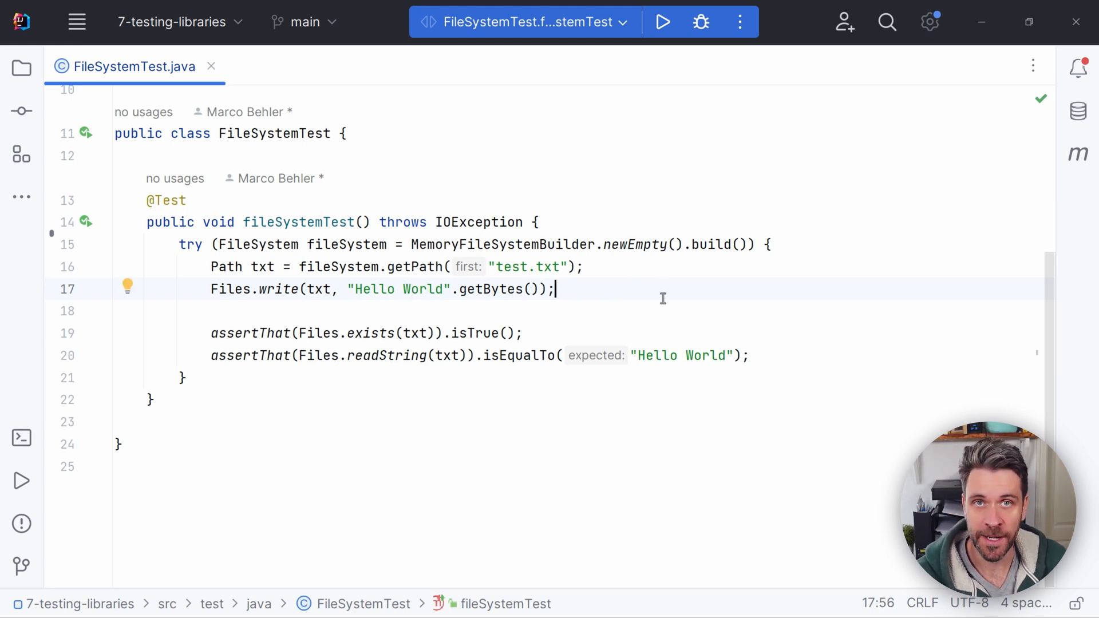
{"action": "mouse_move", "coordinate": [767, 305]}
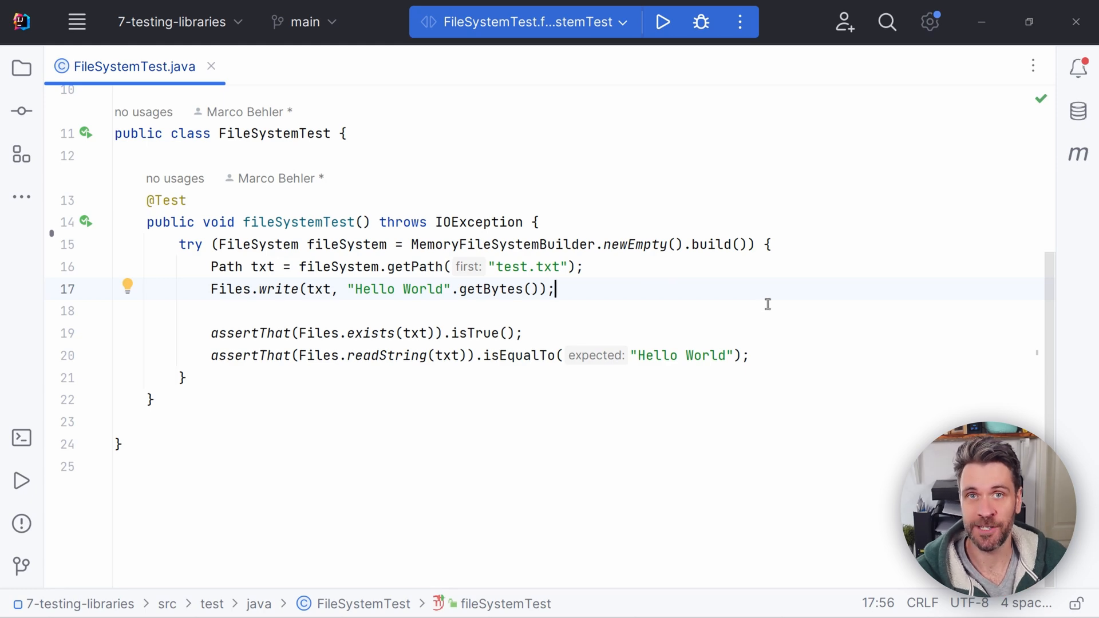
{"action": "left_click", "coordinate": [310, 66]}
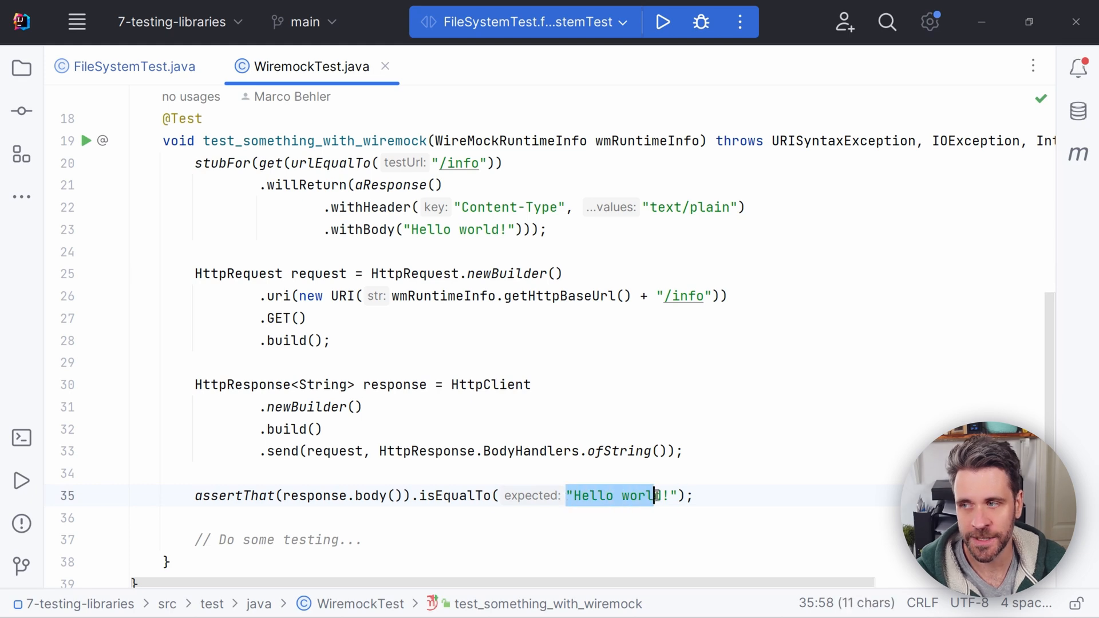
- Run test_something_with_wiremock against the stubbed /info endpoint and confirm it passes
{"action": "left_click", "coordinate": [662, 21]}
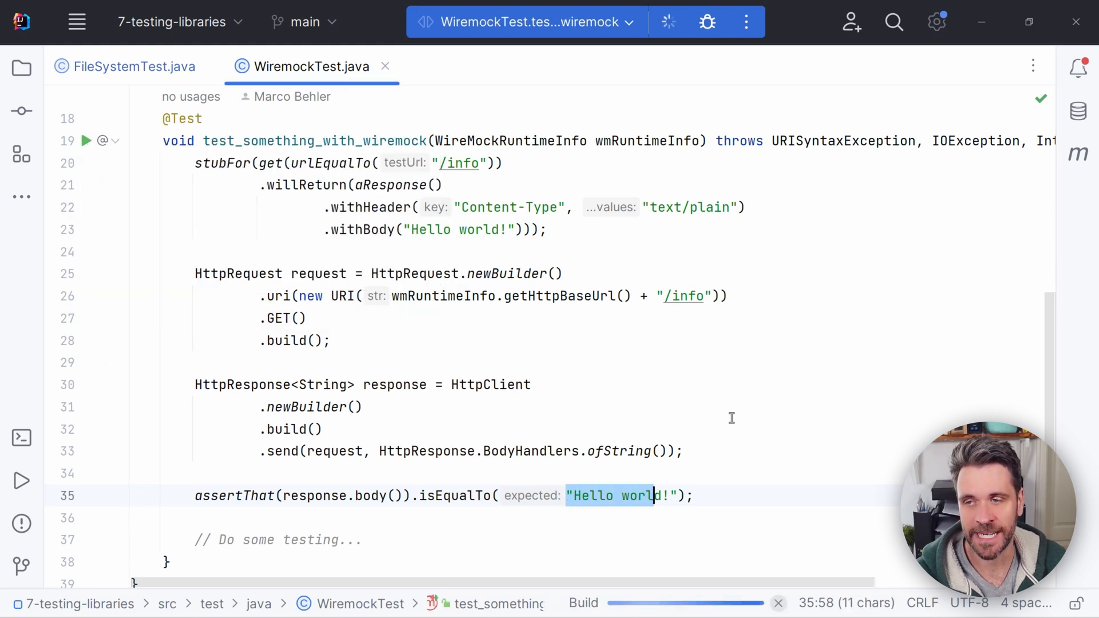
{"action": "left_click", "coordinate": [667, 21]}
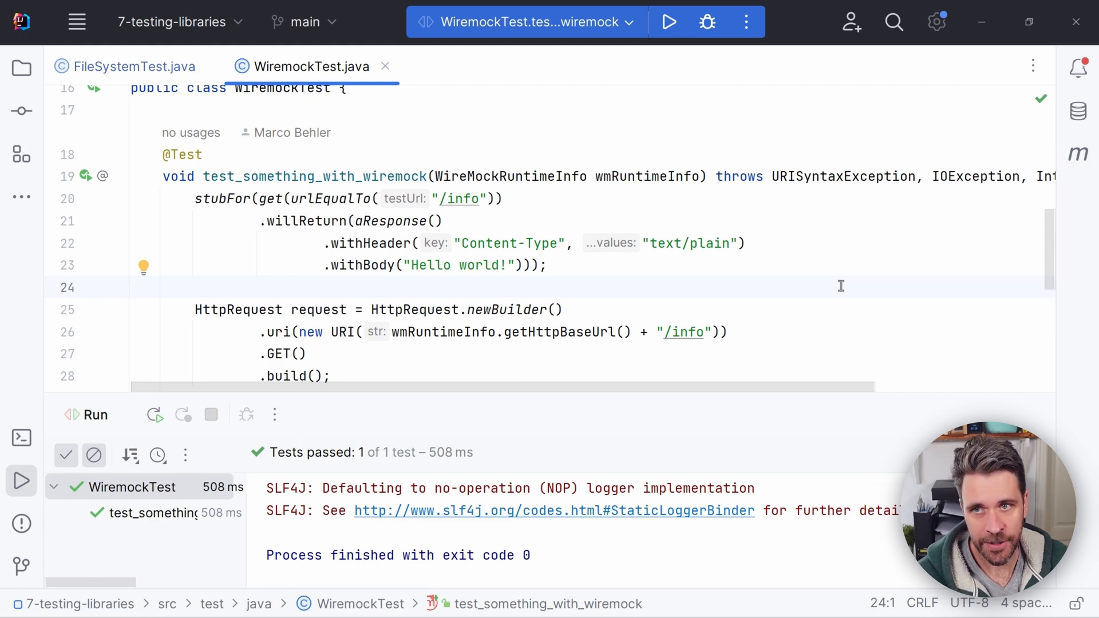
{"action": "mouse_move", "coordinate": [780, 285]}
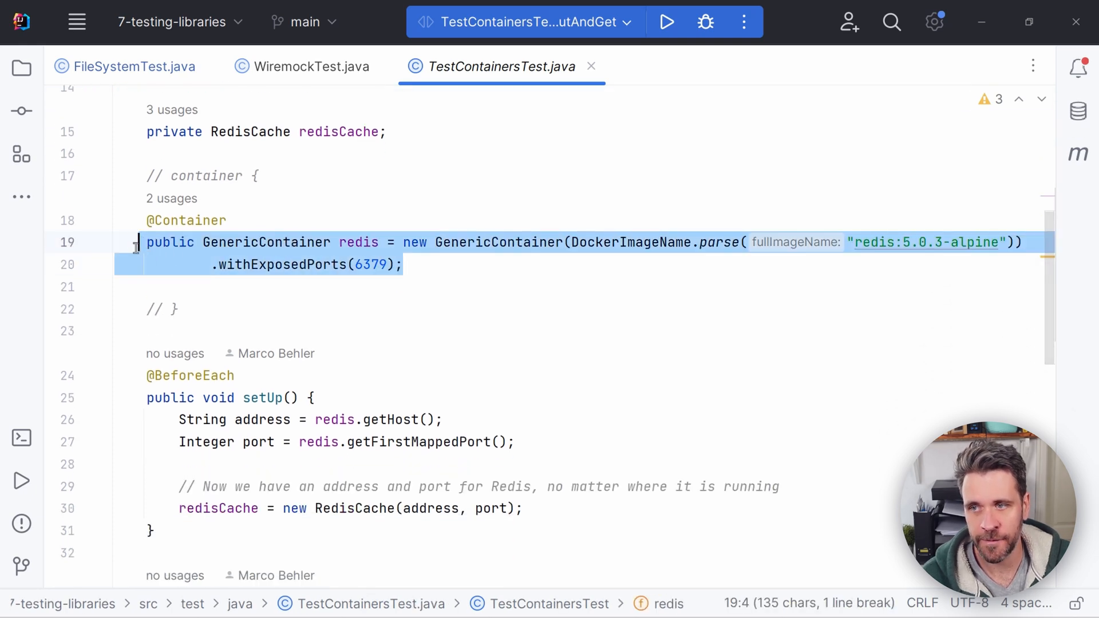
{"action": "left_click", "coordinate": [587, 241]}
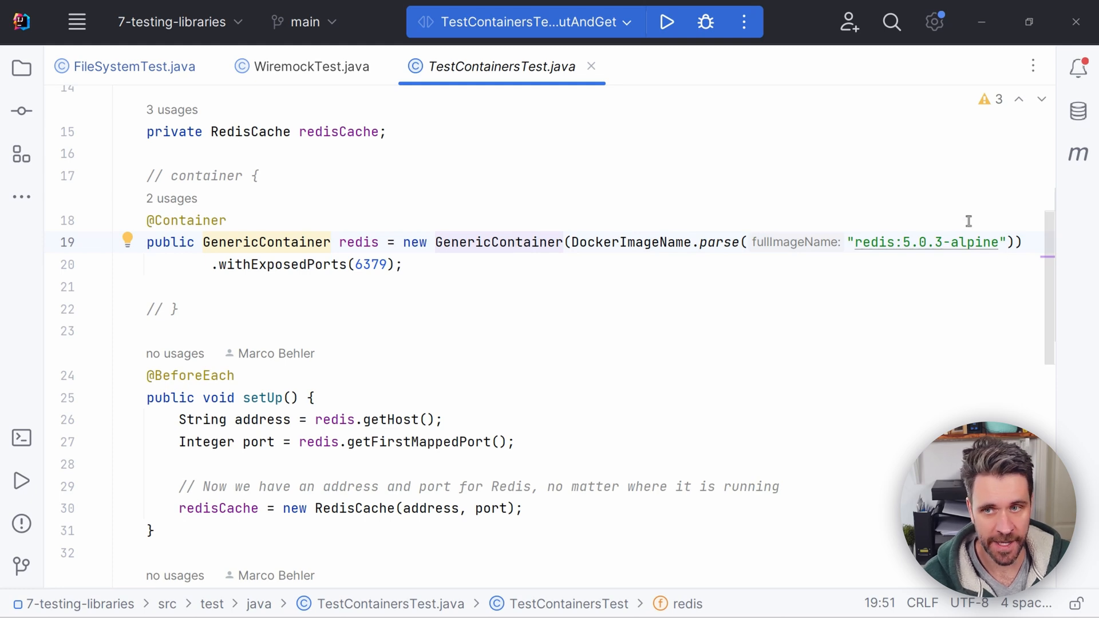
{"action": "double_click", "coordinate": [925, 242]}
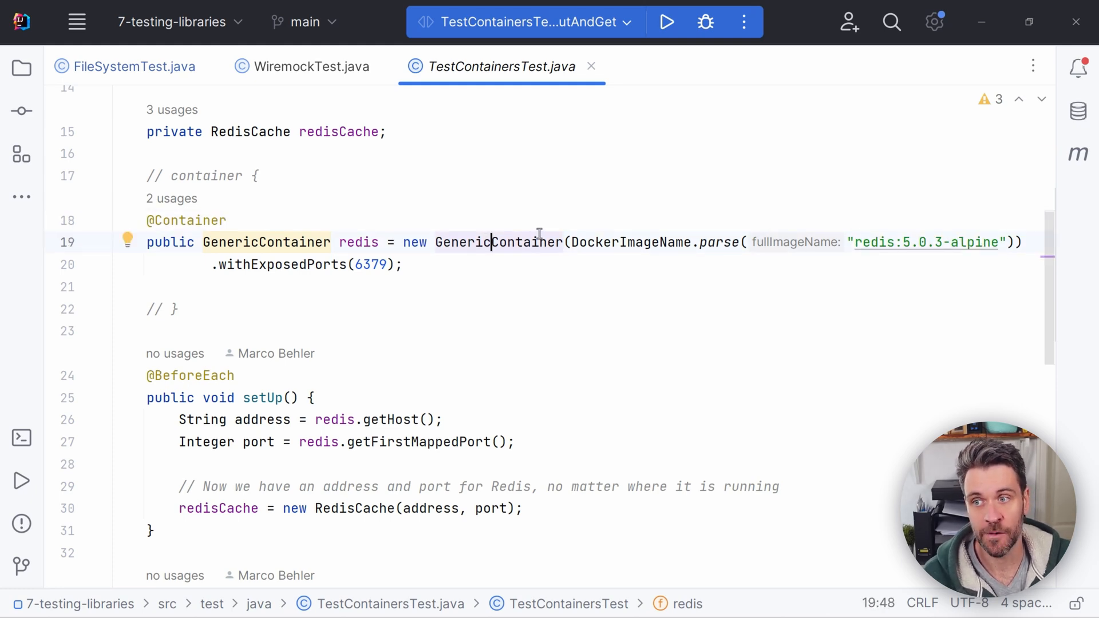
{"action": "mouse_move", "coordinate": [559, 225]}
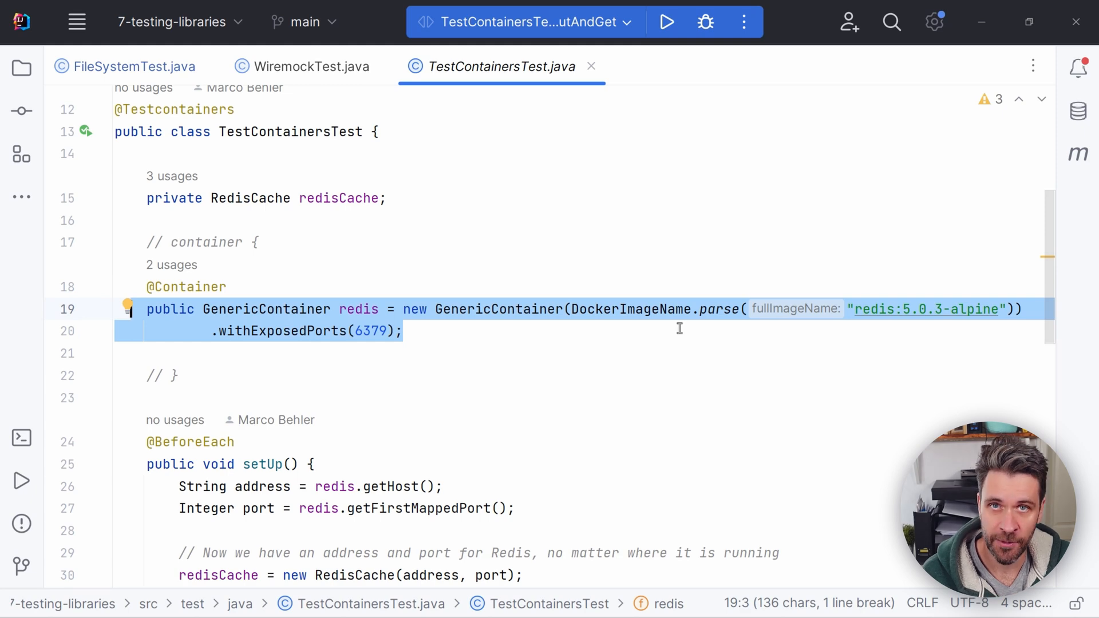
{"action": "scroll", "scroll_direction": "down", "scroll_amount": 3}
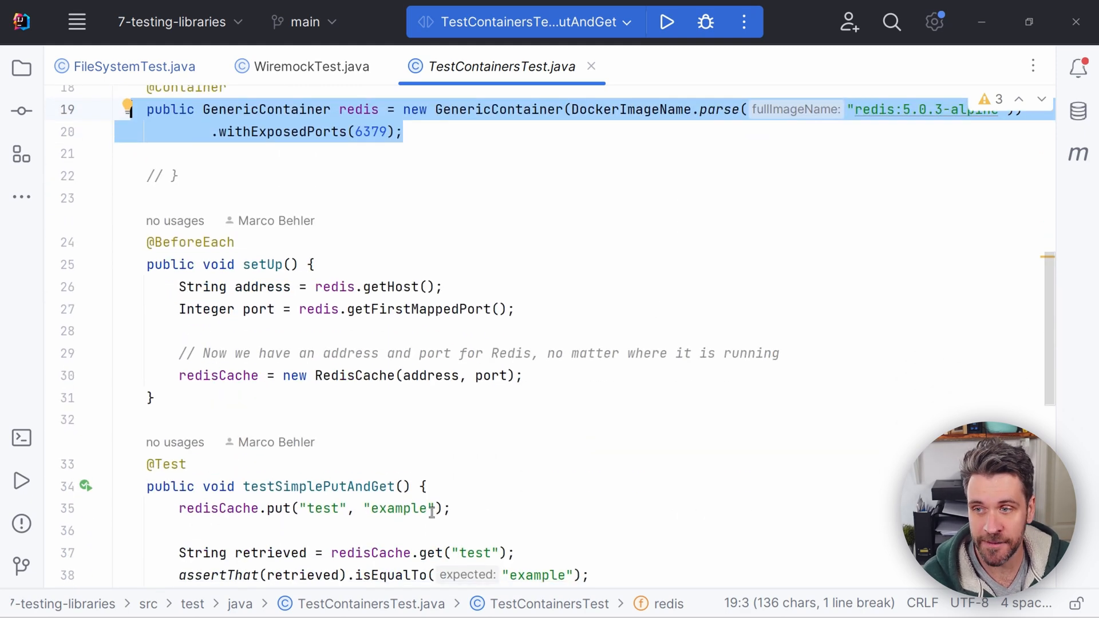
{"action": "scroll", "scroll_direction": "up", "scroll_amount": 3}
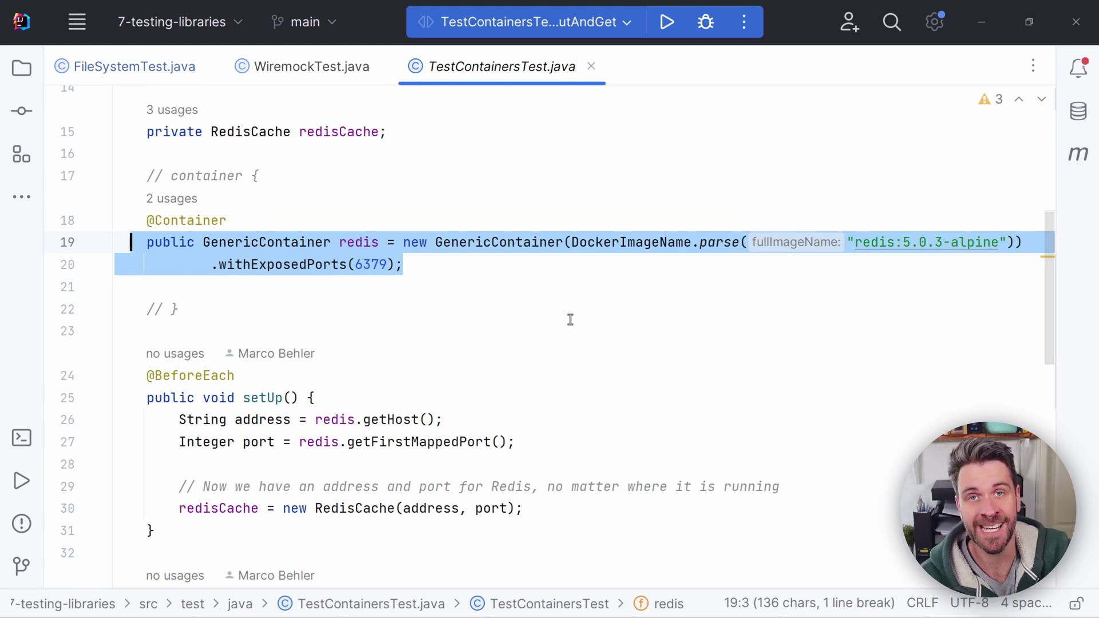
{"action": "scroll", "scroll_direction": "down", "scroll_amount": 3}
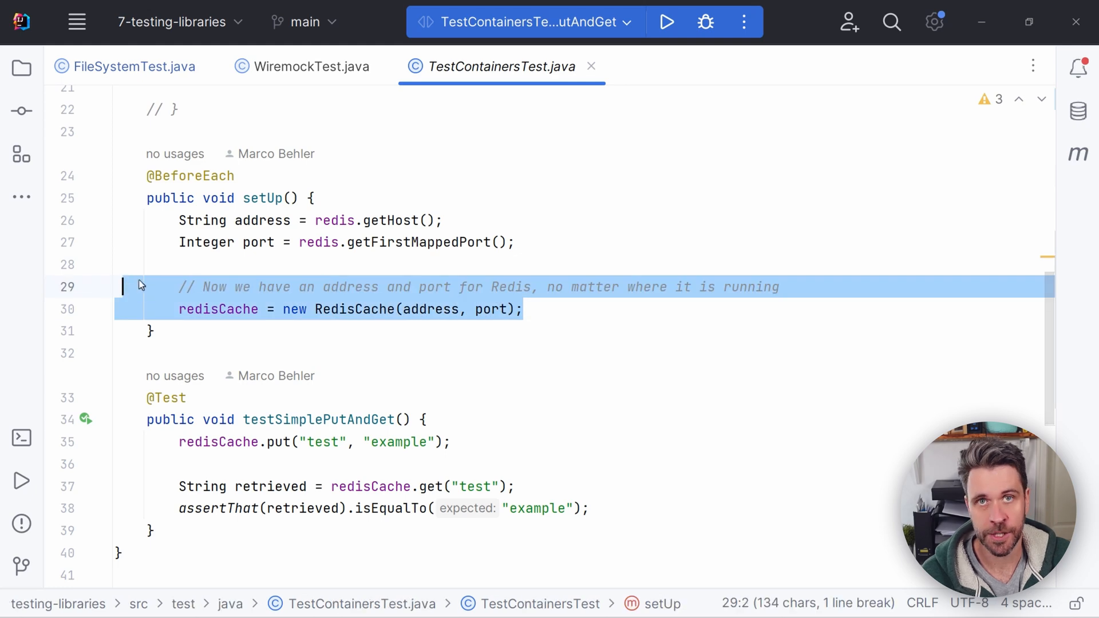
{"action": "mouse_move", "coordinate": [452, 314]}
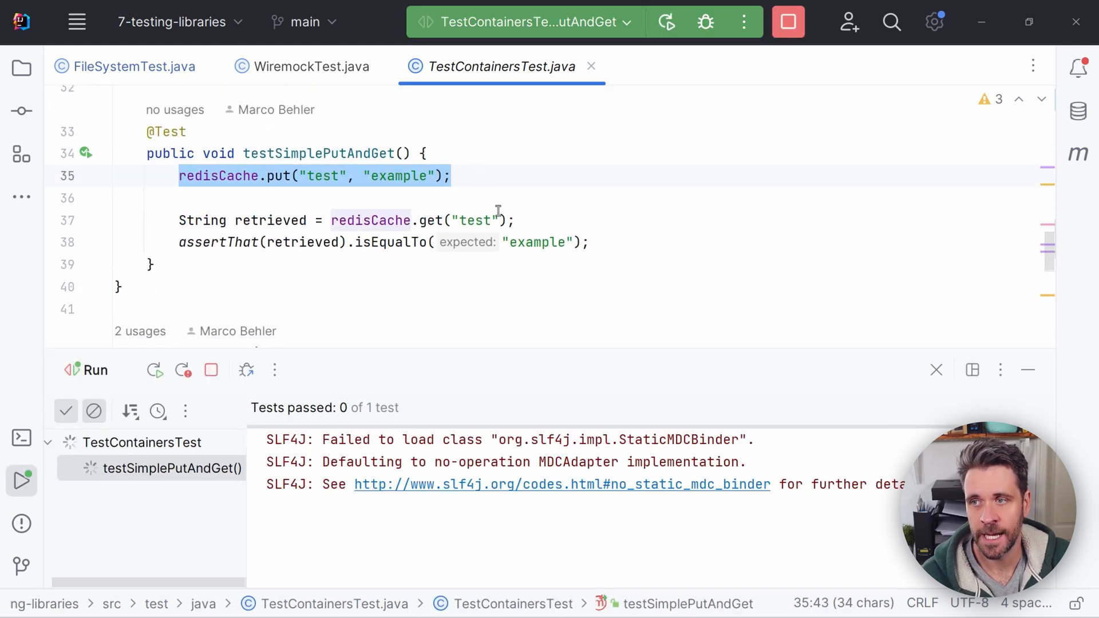
{"action": "mouse_move", "coordinate": [710, 298]}
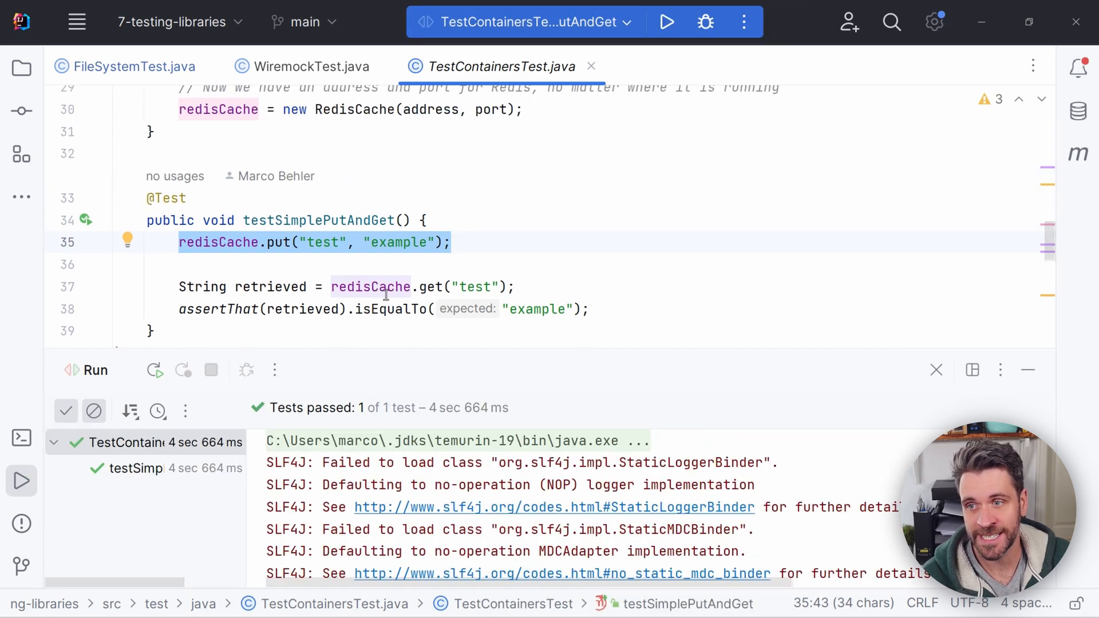
{"action": "left_click", "coordinate": [183, 310]}
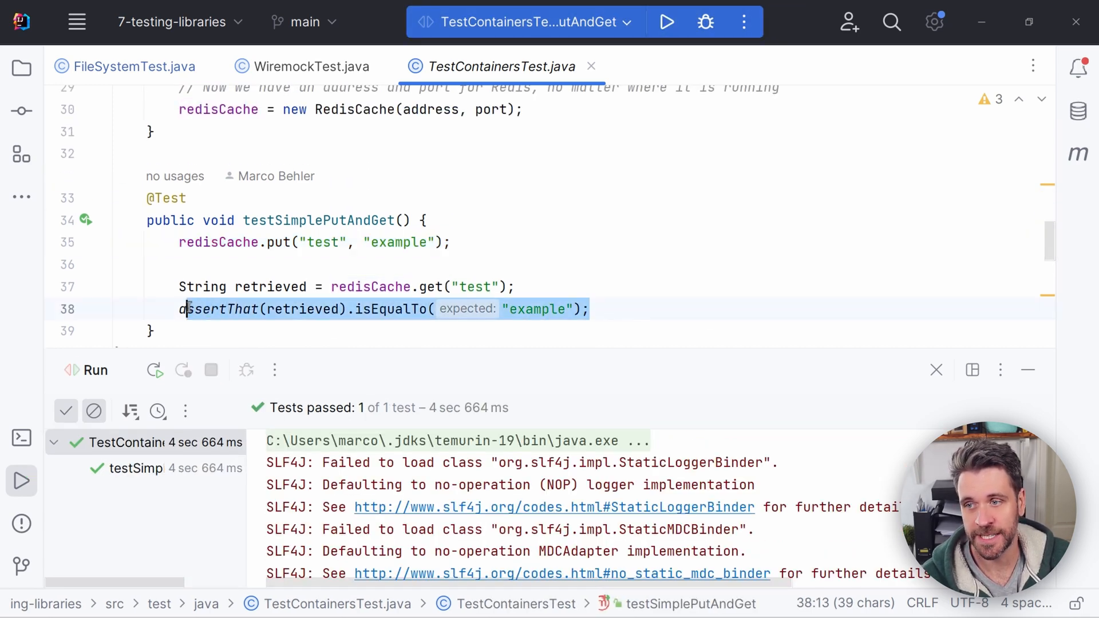